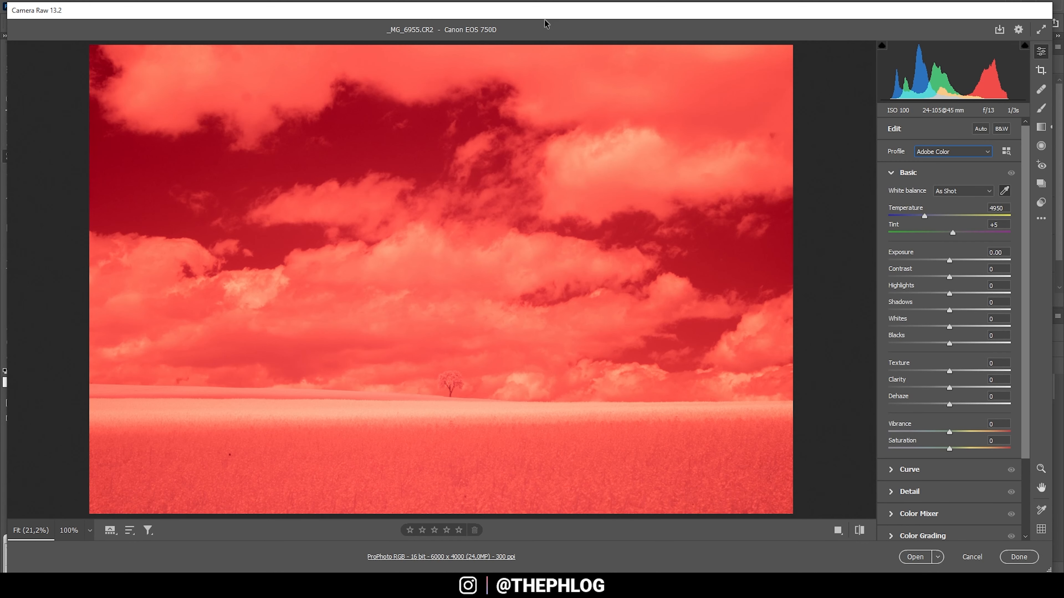
mouse_move(623, 116)
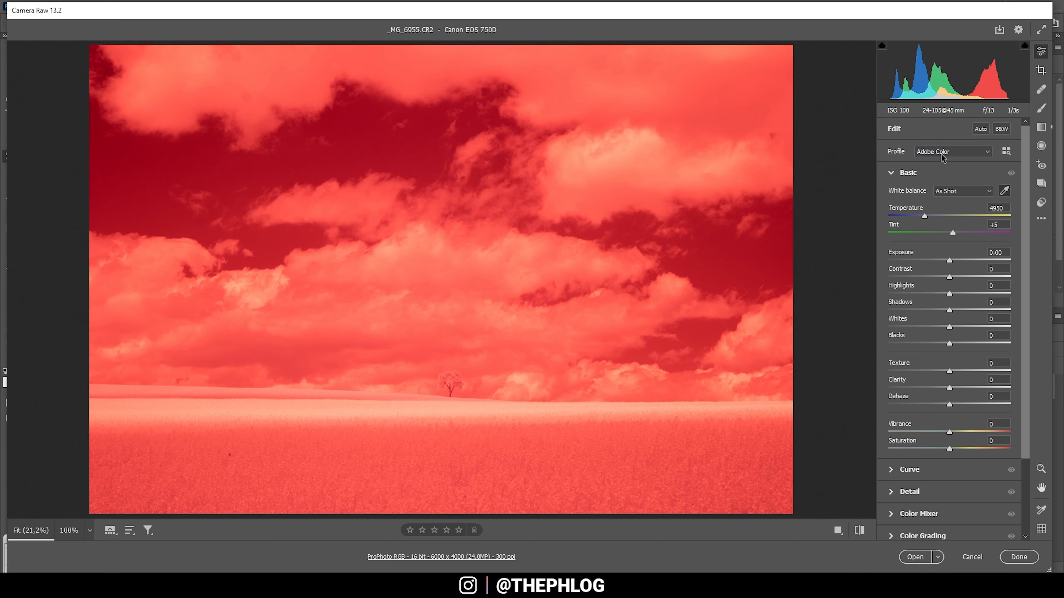
Apply the Canon 750D IR camera profile from the Basic panel's Profile list
left_click(953, 151)
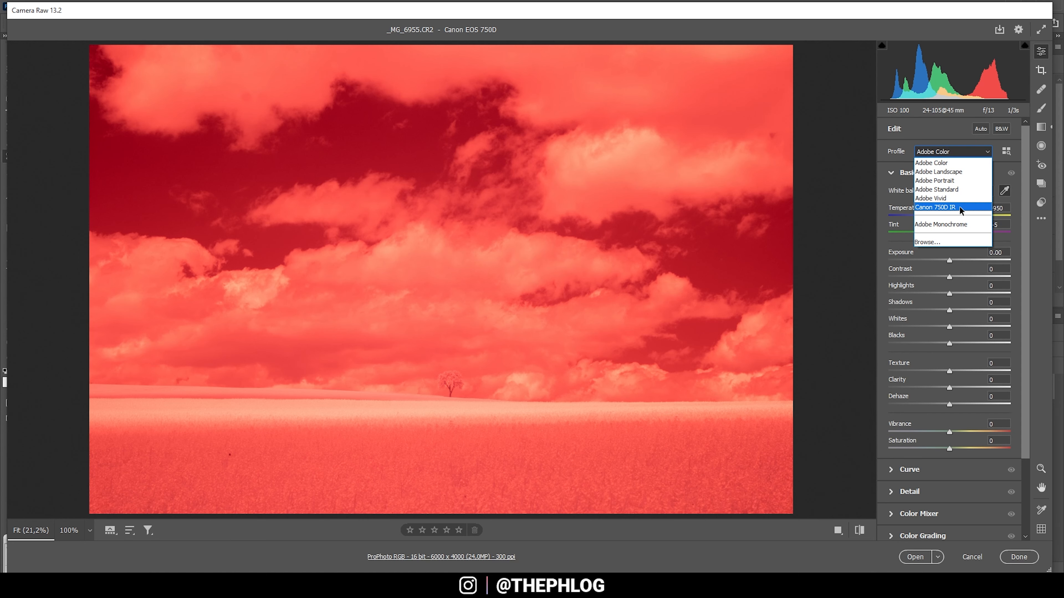
left_click(937, 207)
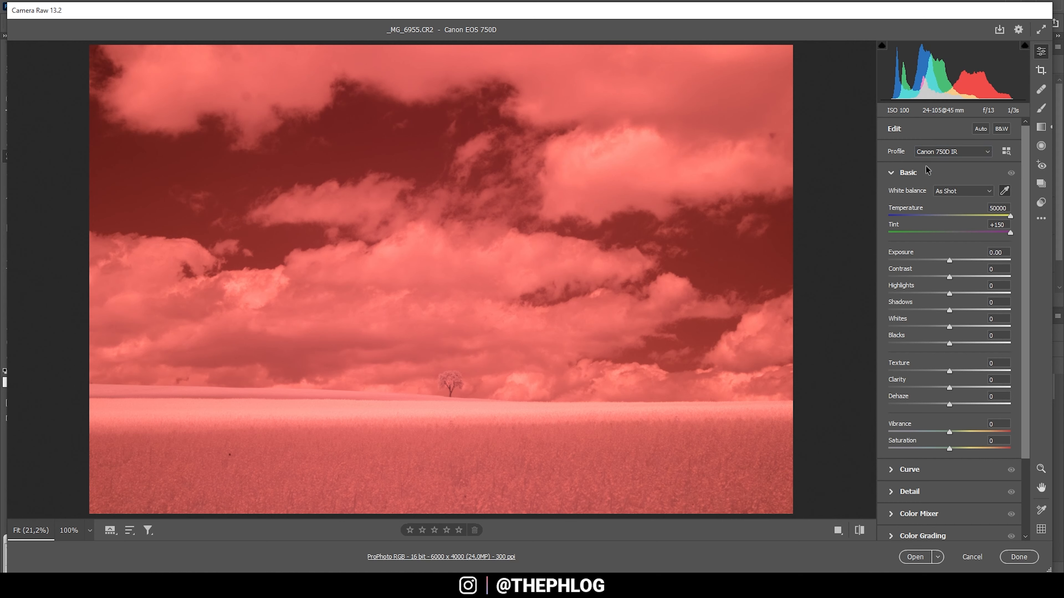
mouse_move(923, 199)
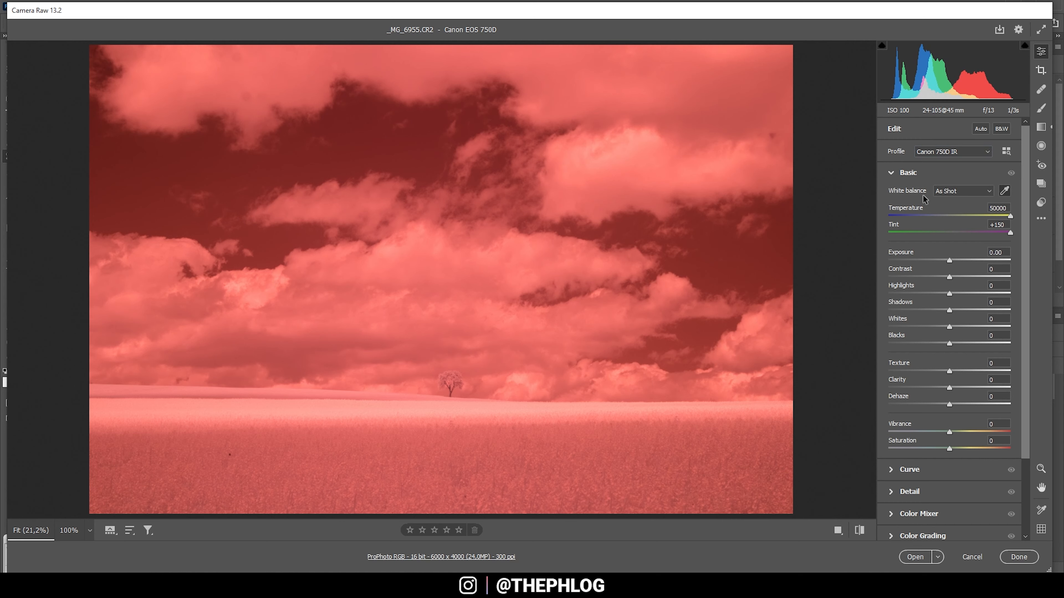
mouse_move(947, 197)
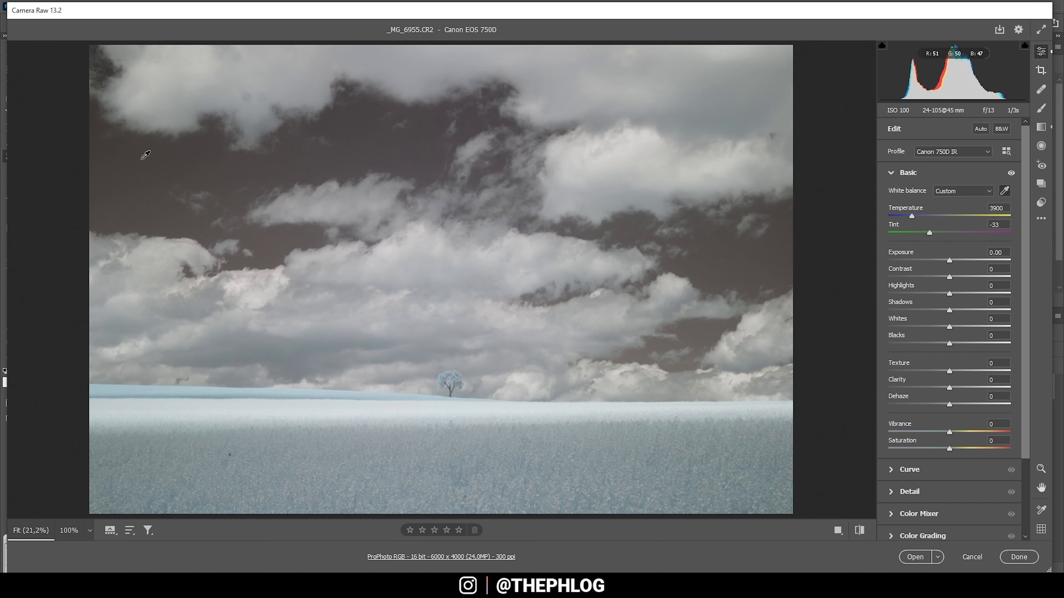
mouse_move(326, 134)
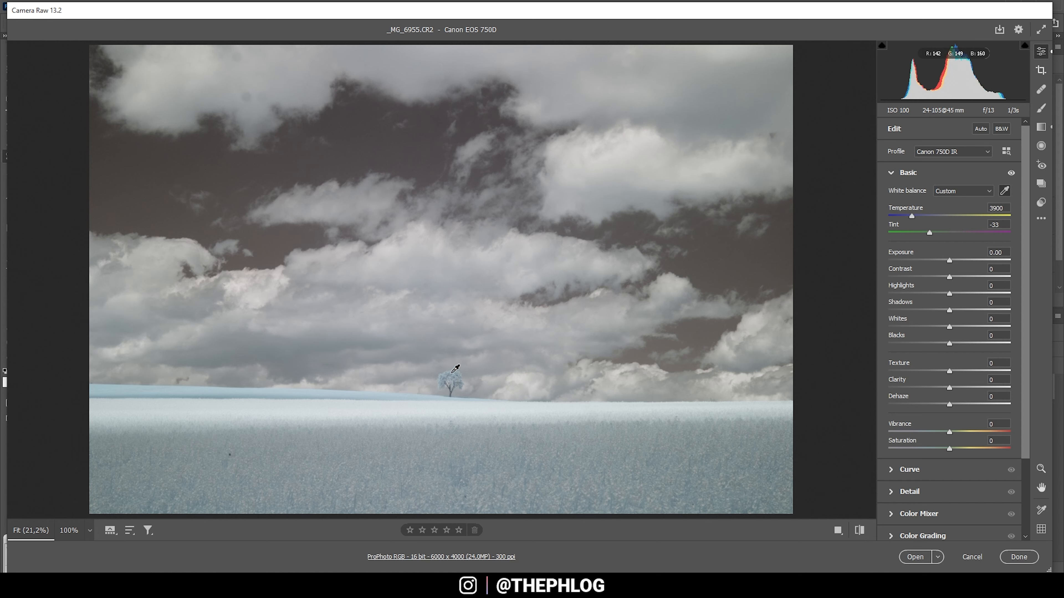
mouse_move(424, 230)
type("-35")
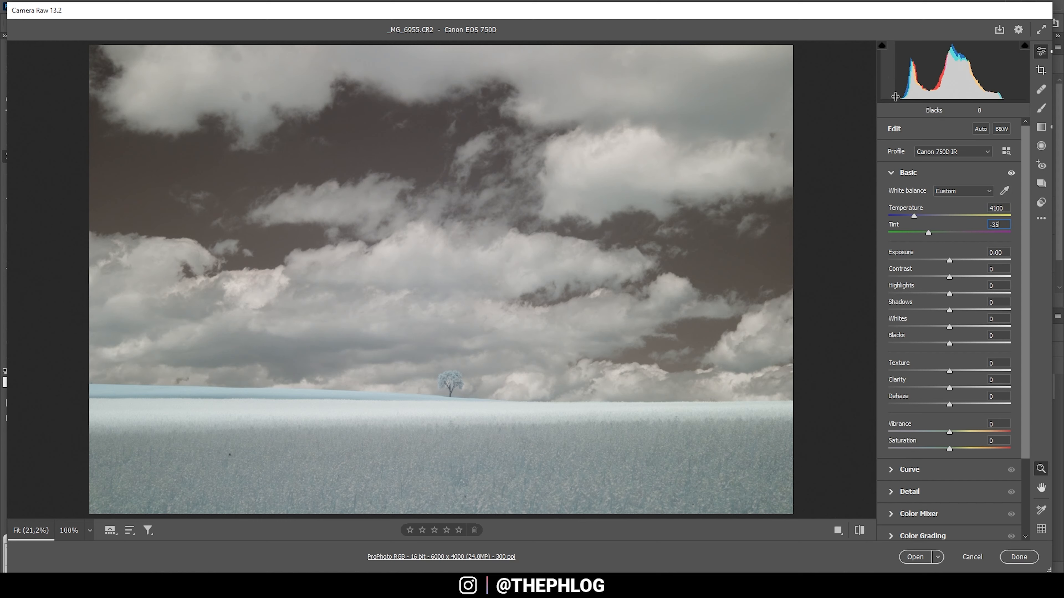
mouse_move(994, 80)
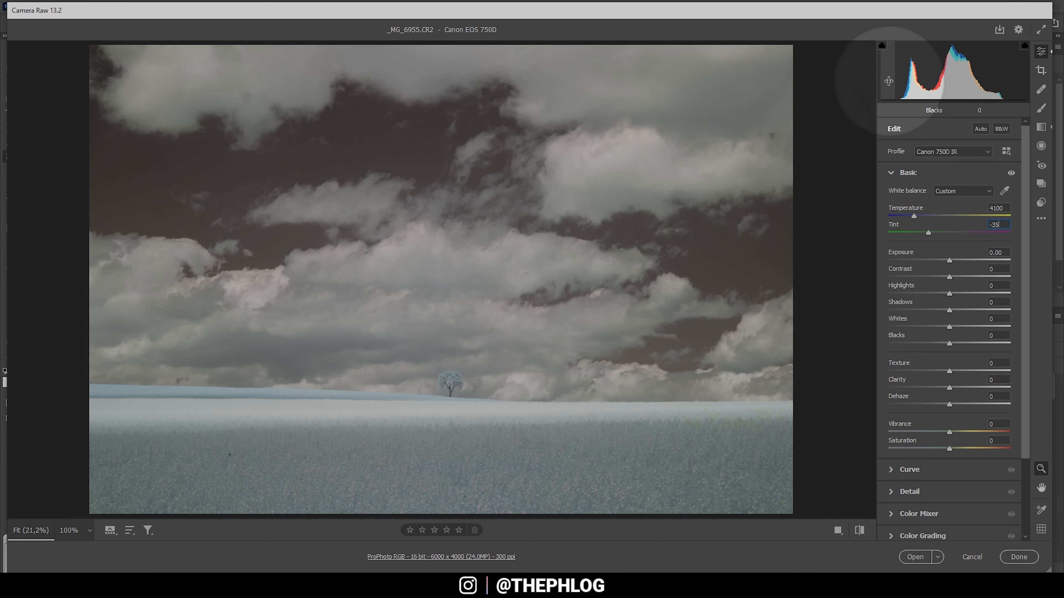
mouse_move(1012, 81)
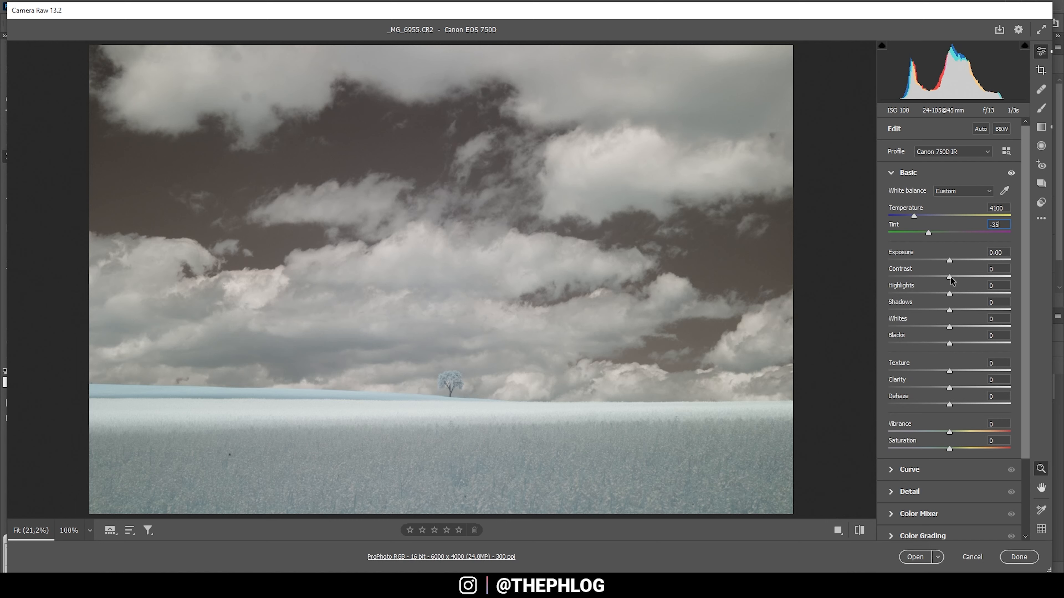
Raise Contrast to +55 and Whites to +47, and deepen Blacks to -23
left_click_drag(949, 277, 973, 277)
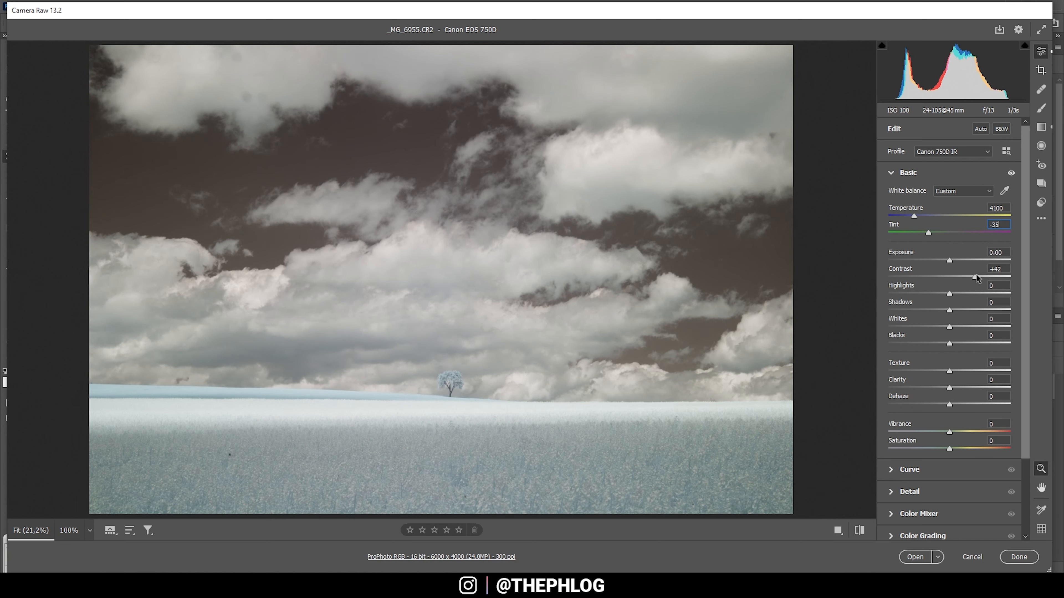
left_click_drag(949, 278, 987, 278)
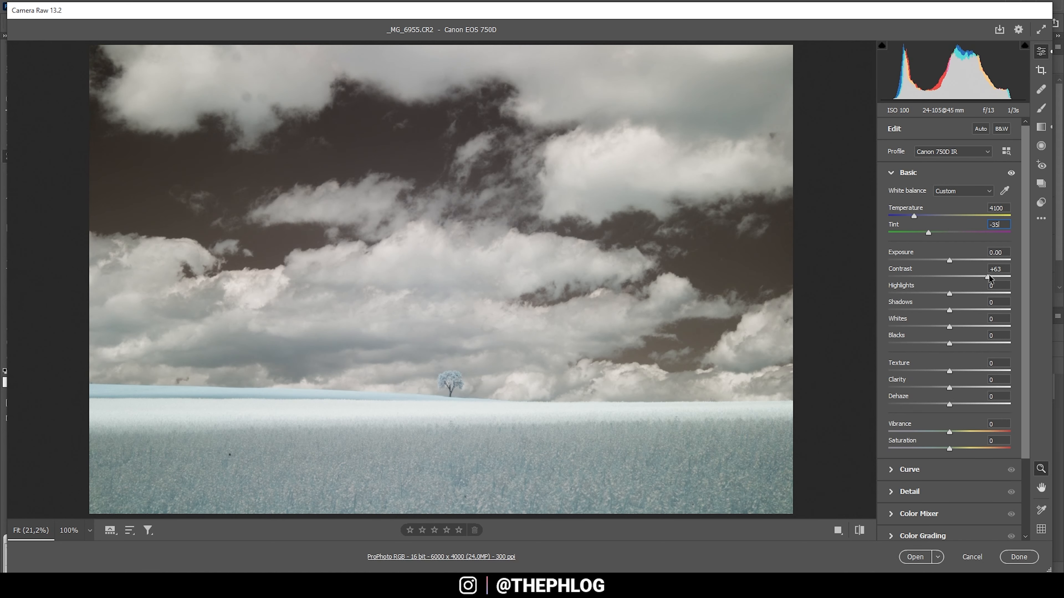
left_click_drag(986, 277, 982, 277)
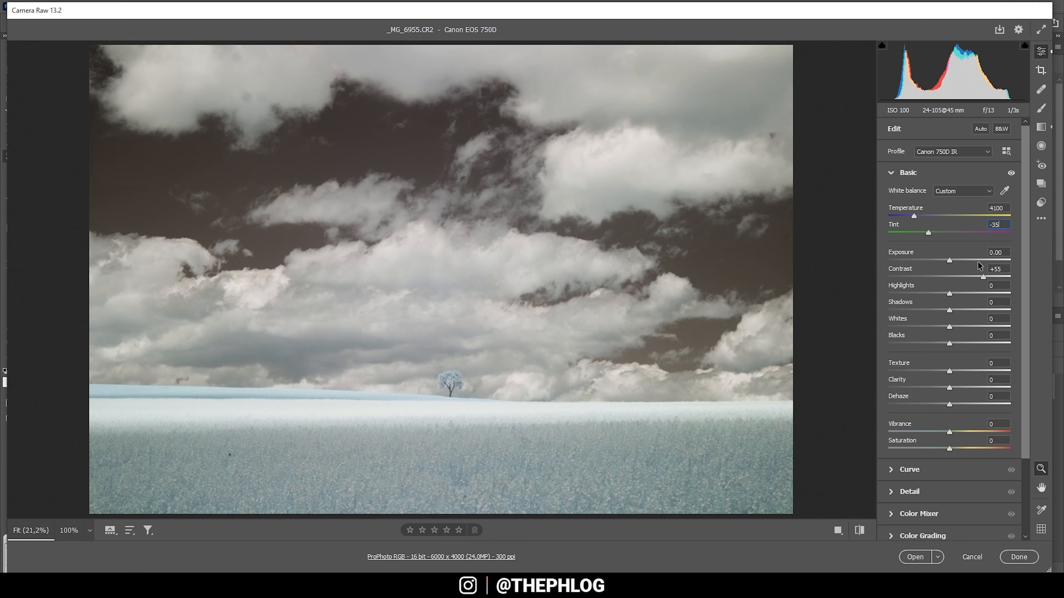
mouse_move(887, 288)
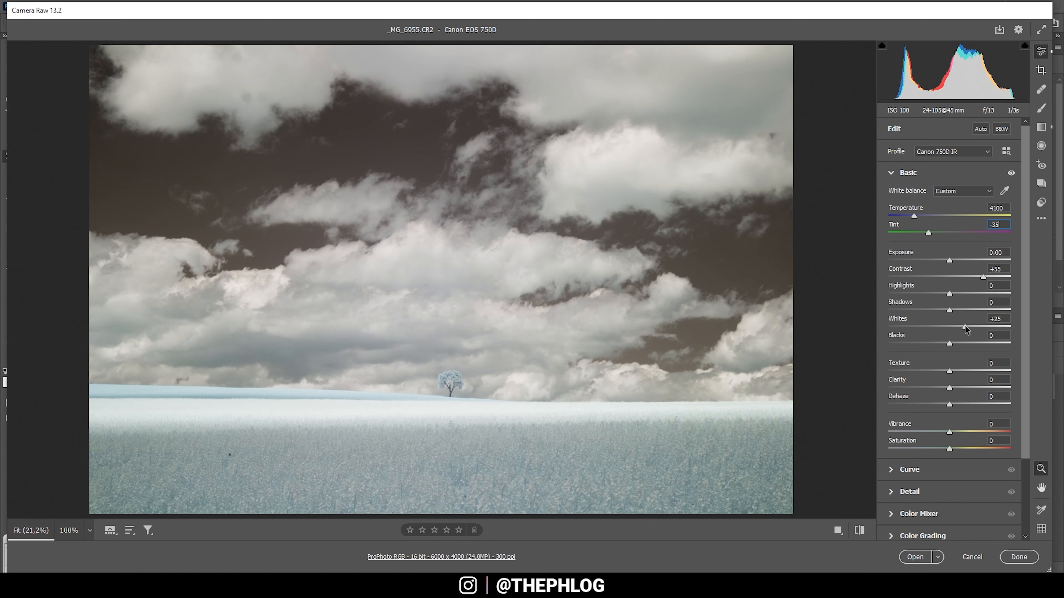
left_click_drag(949, 326, 957, 327)
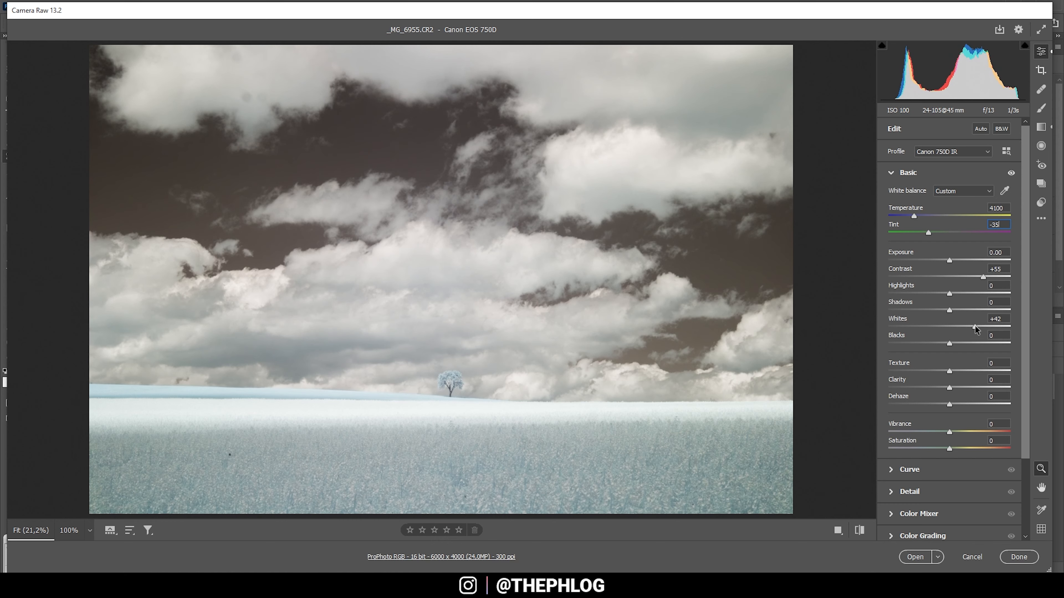
left_click_drag(949, 326, 952, 326)
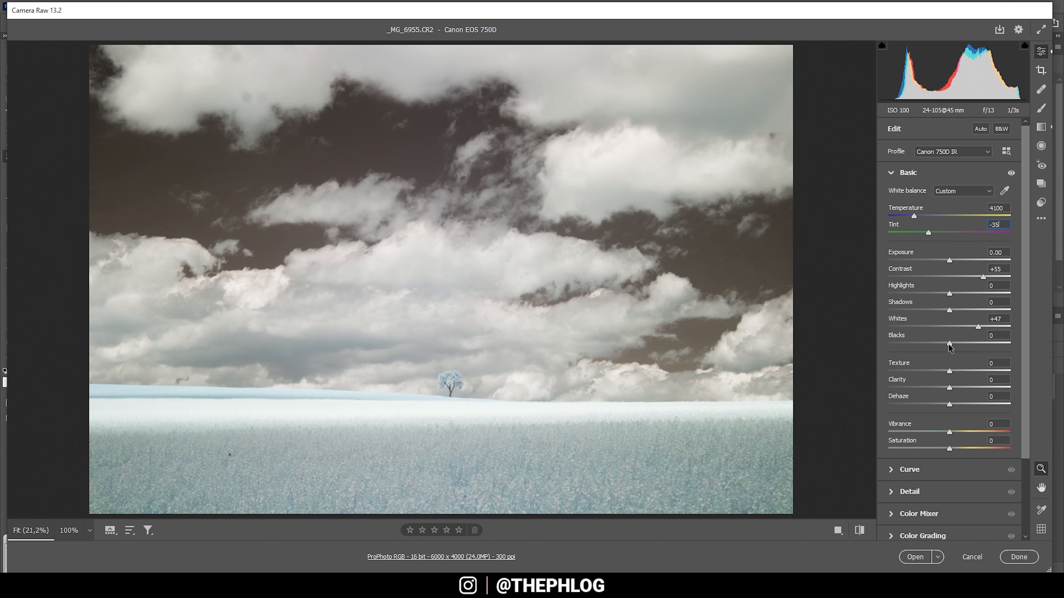
left_click_drag(950, 345, 936, 344)
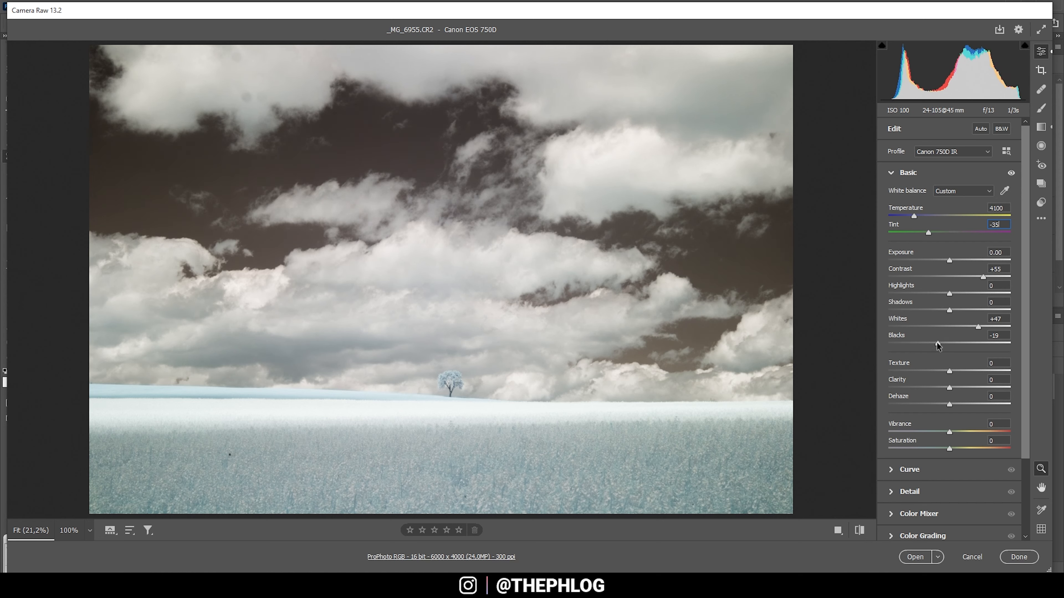
left_click_drag(942, 344, 930, 345)
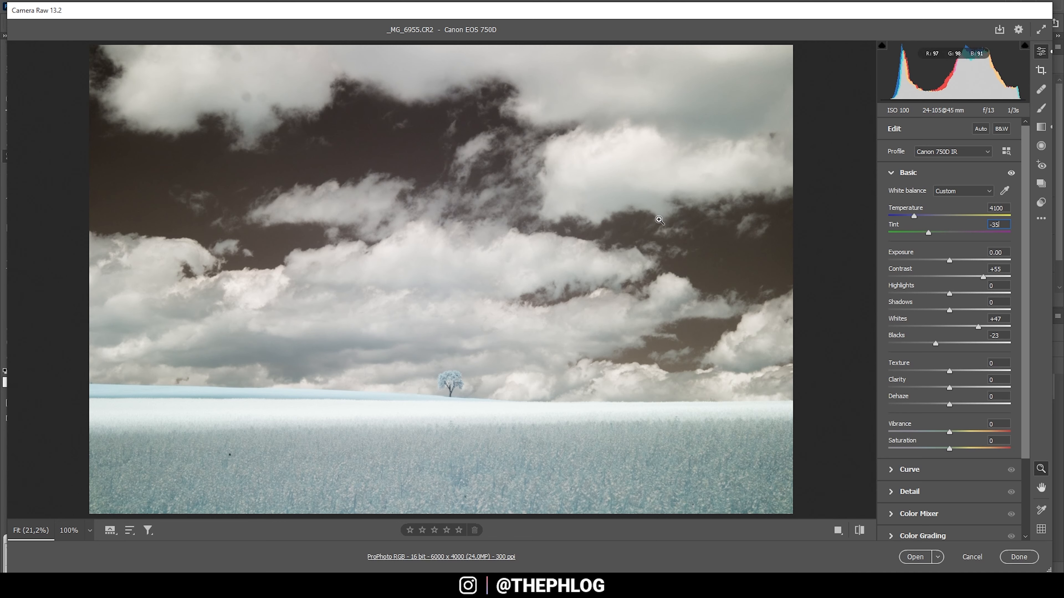
mouse_move(849, 216)
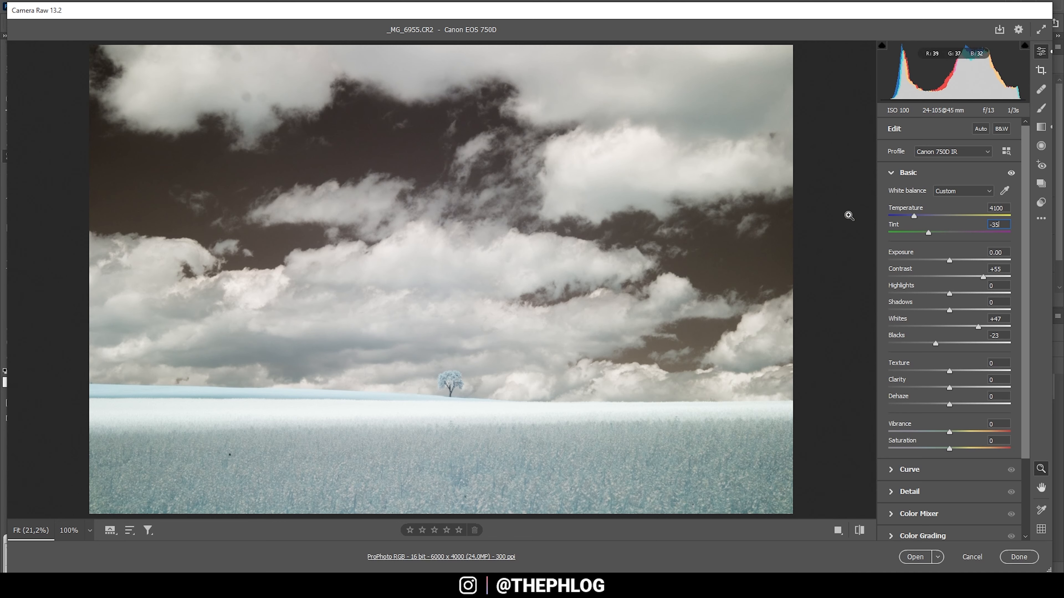
Pull Highlights down to -40 and lift Saturation slightly to about +15
left_click_drag(950, 293, 935, 292)
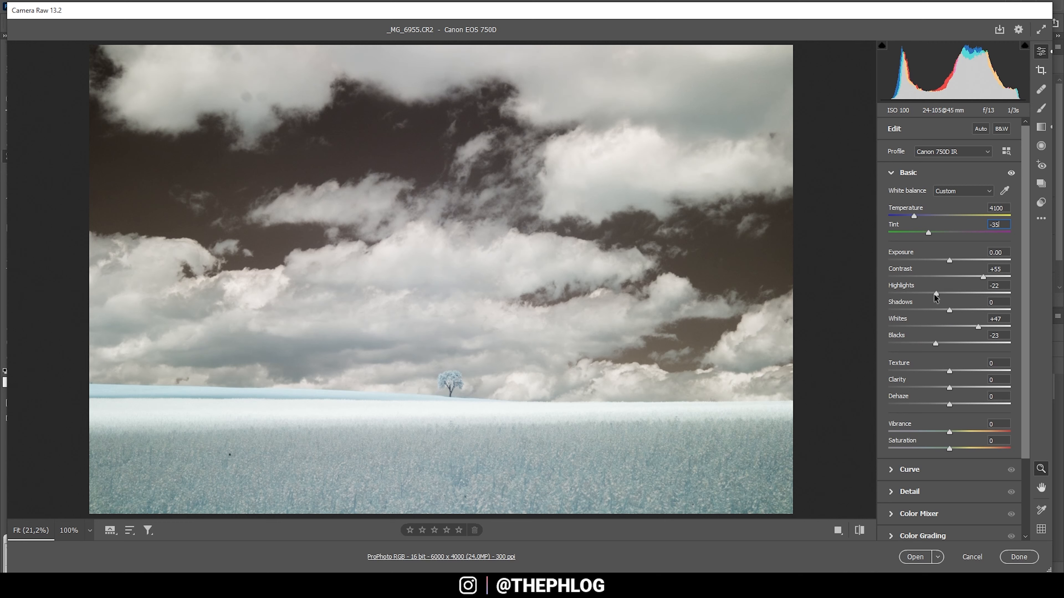
left_click_drag(943, 293, 925, 293)
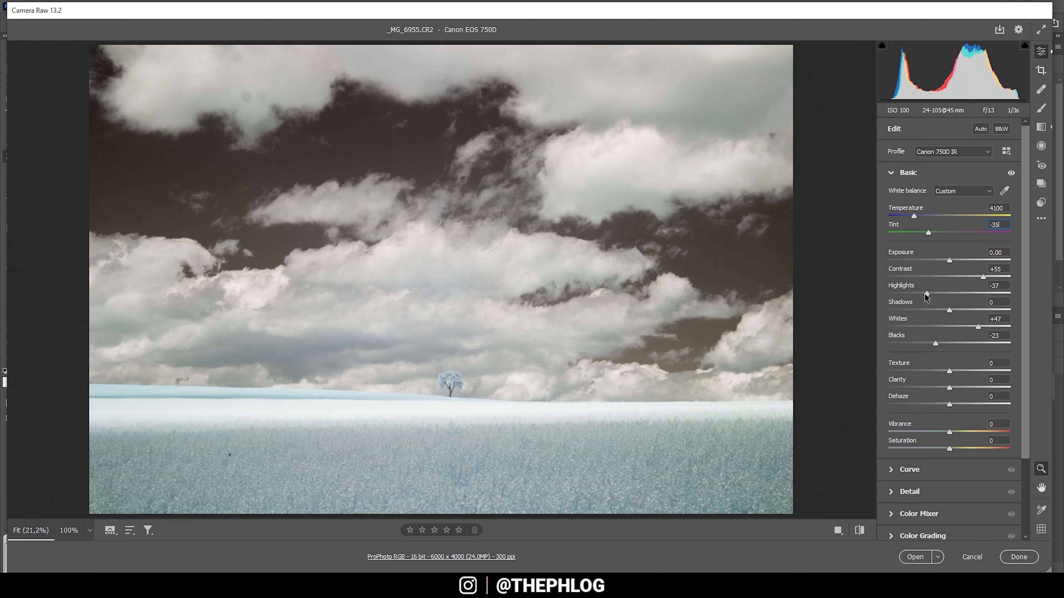
left_click_drag(926, 293, 924, 293)
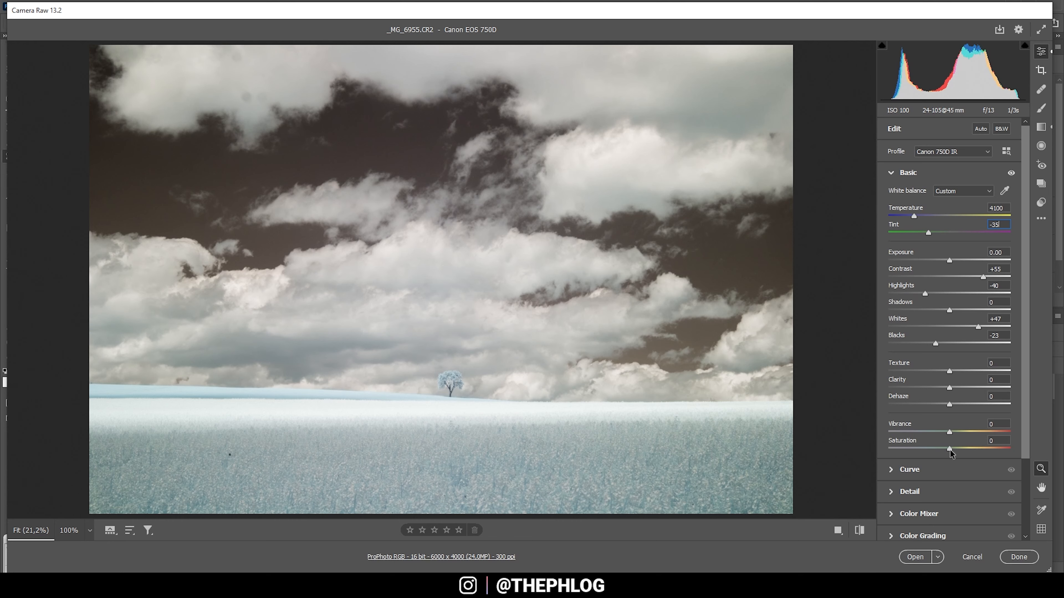
left_click_drag(949, 450, 954, 450)
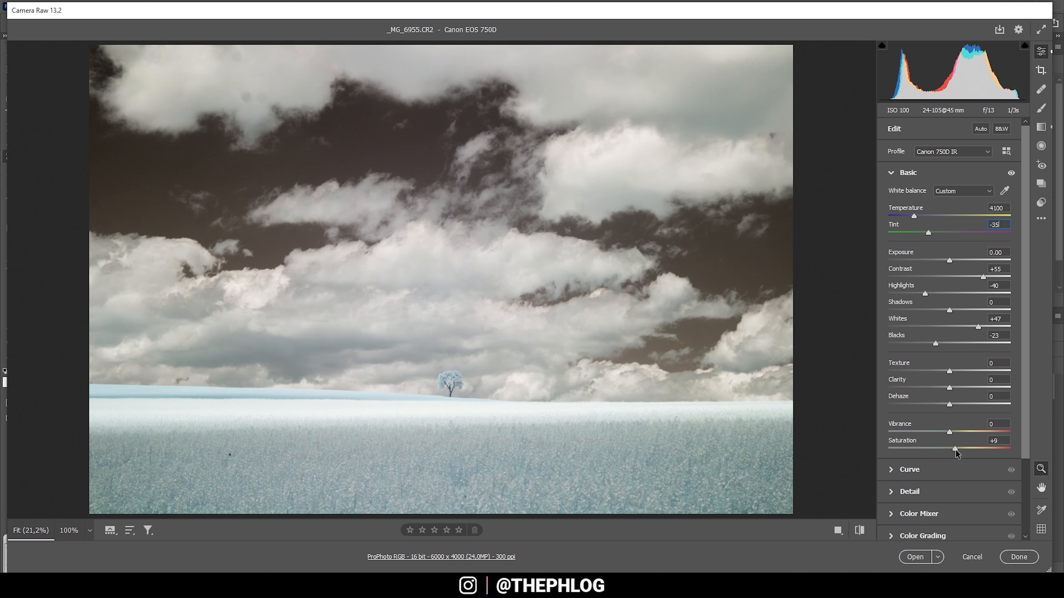
left_click_drag(955, 449, 959, 449)
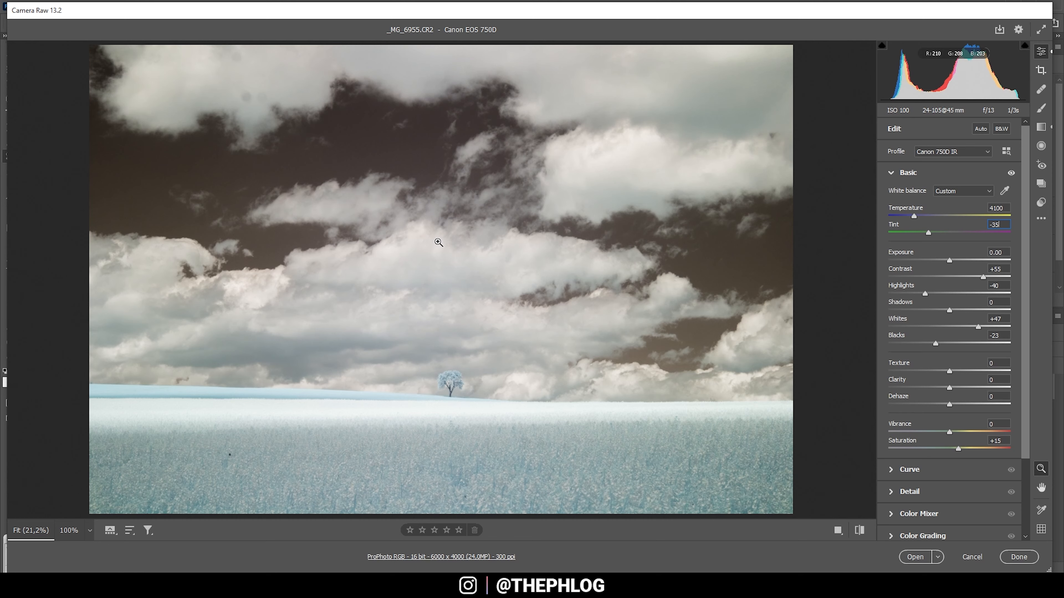
mouse_move(117, 148)
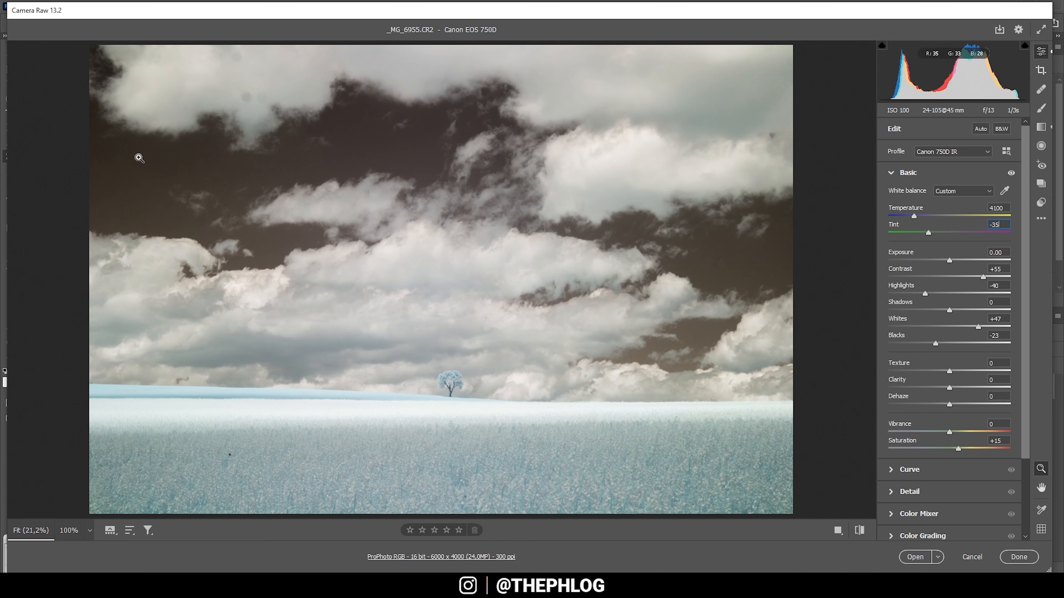
mouse_move(400, 130)
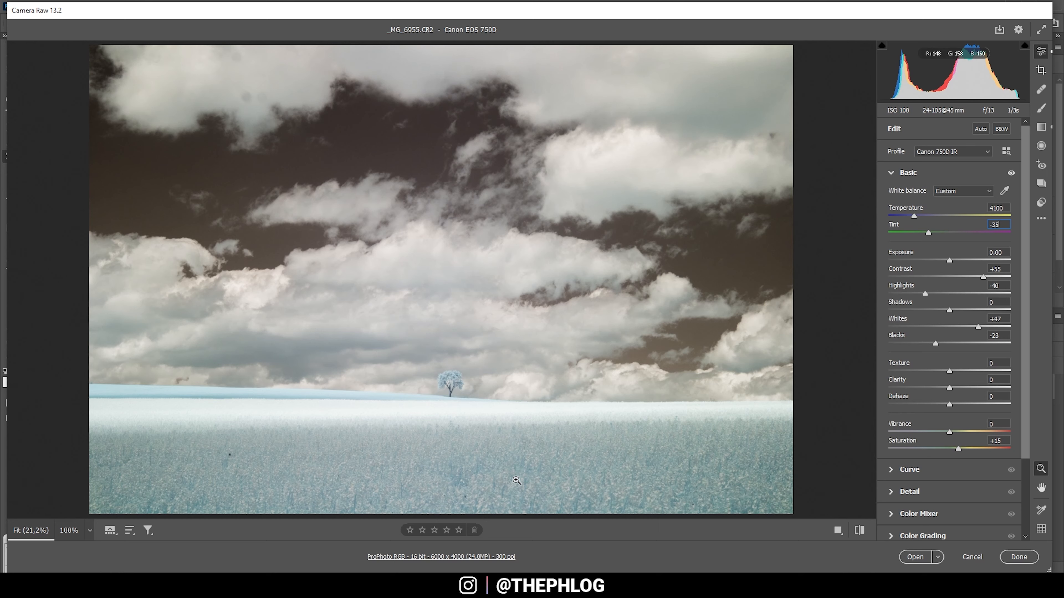
mouse_move(150, 385)
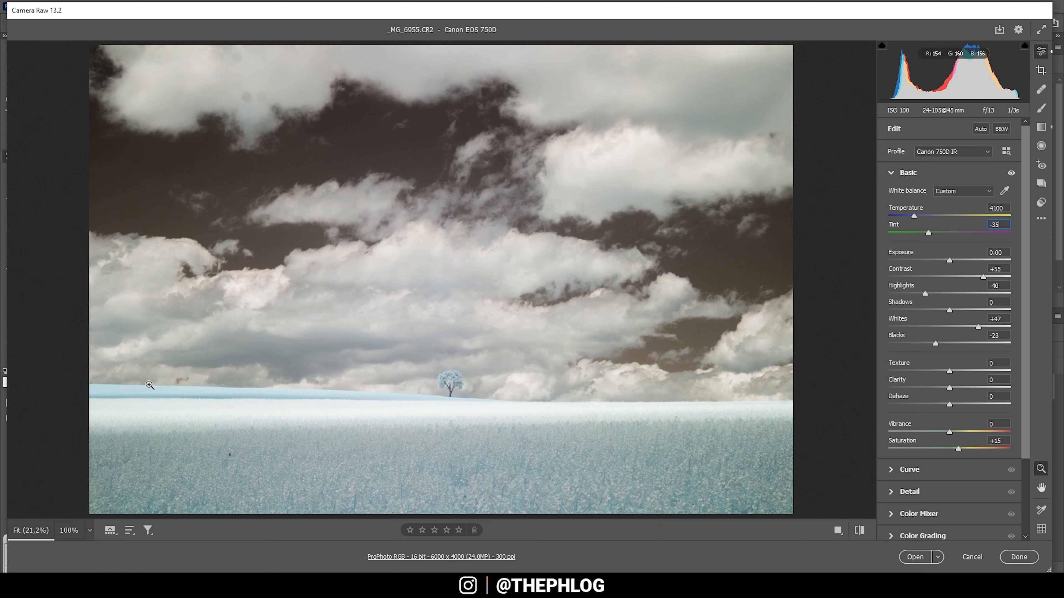
mouse_move(1040, 128)
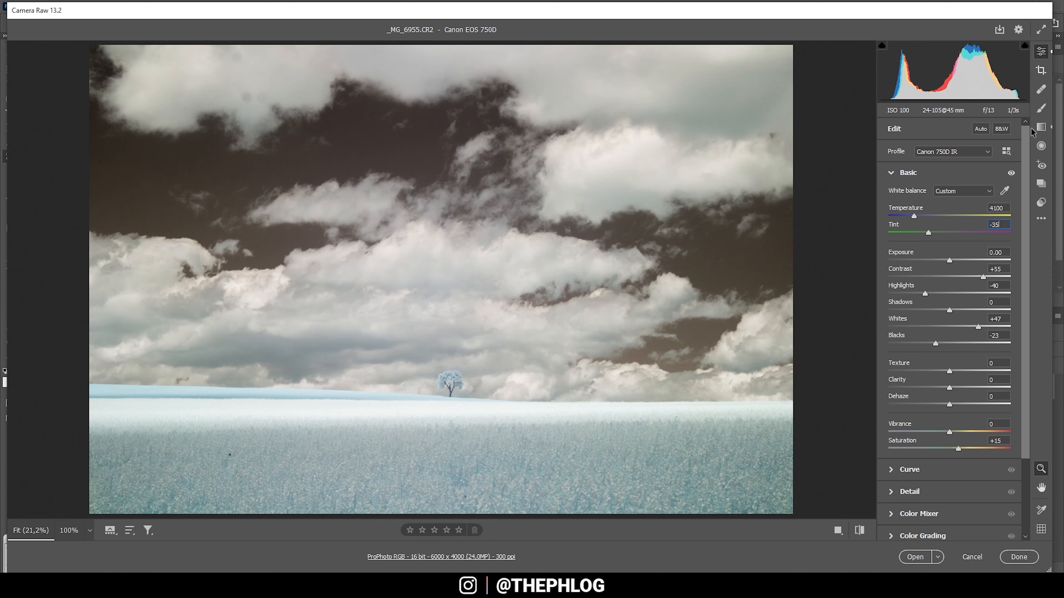
mouse_move(1041, 127)
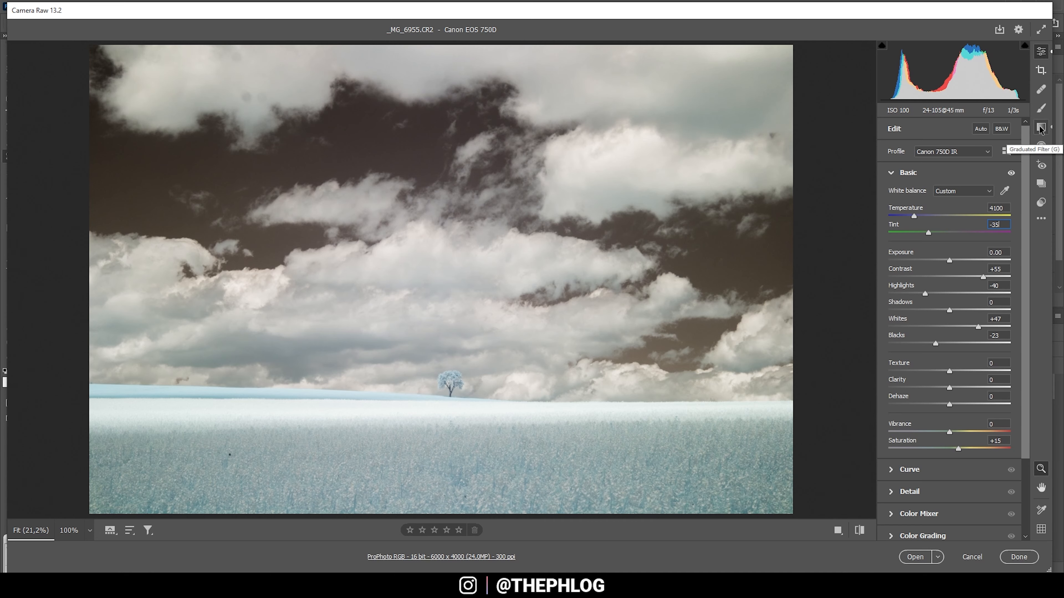
Activate the Graduated Filter tool to reveal the sky and horizon gradients
left_click(1040, 128)
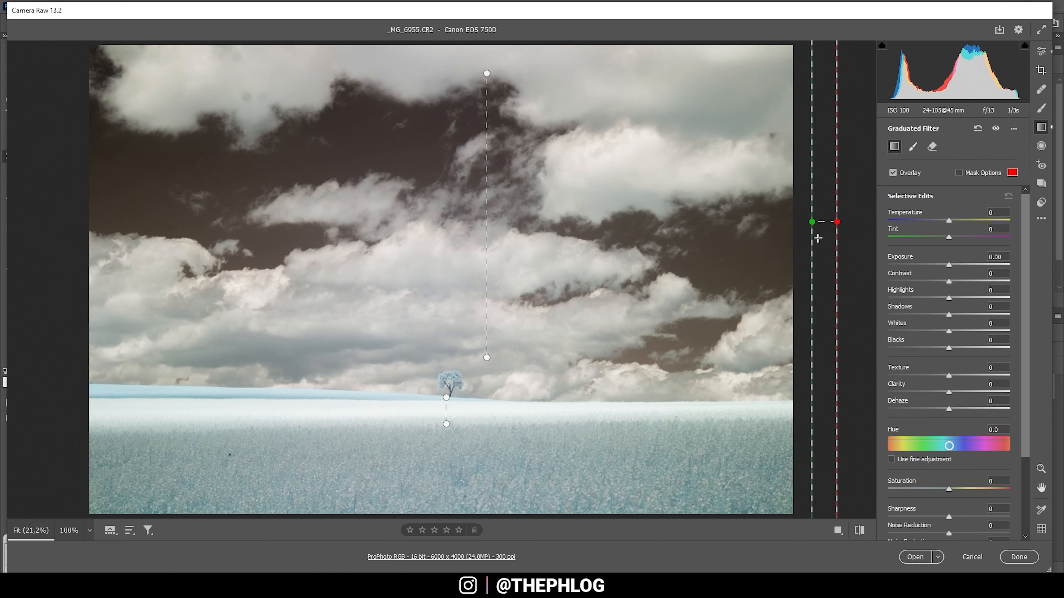
mouse_move(713, 523)
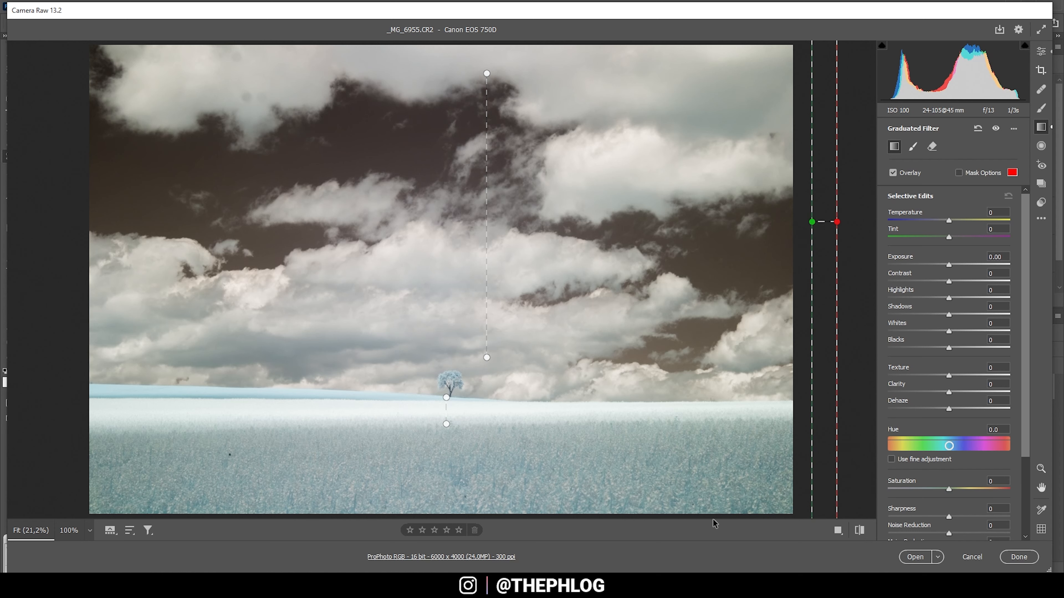
mouse_move(123, 167)
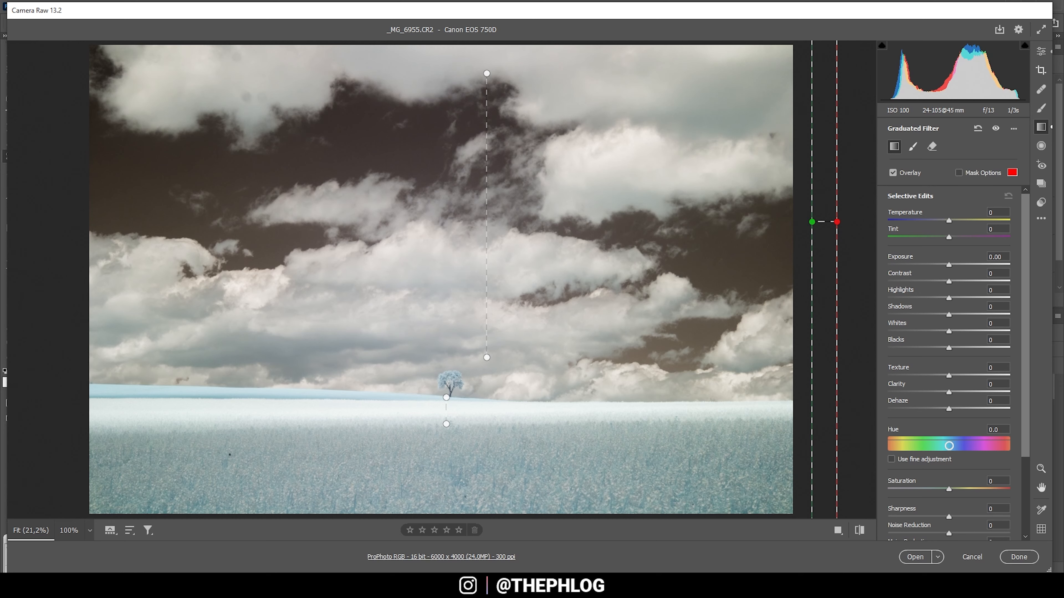
Set the sky gradient's Range Mask to Luminance, visualize it, and limit the range to 0/24
left_click(967, 506)
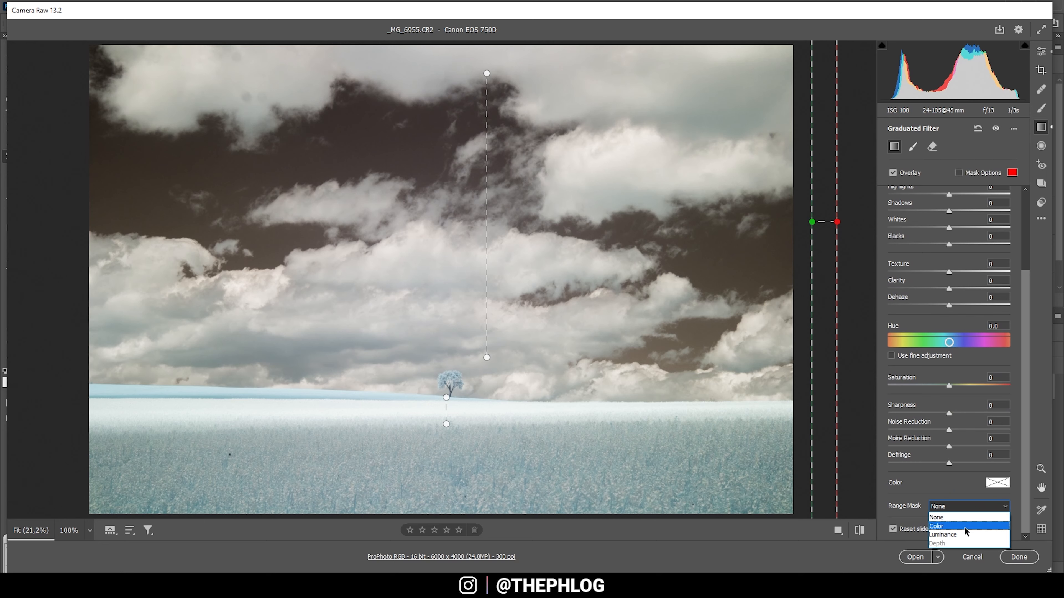
left_click(942, 535)
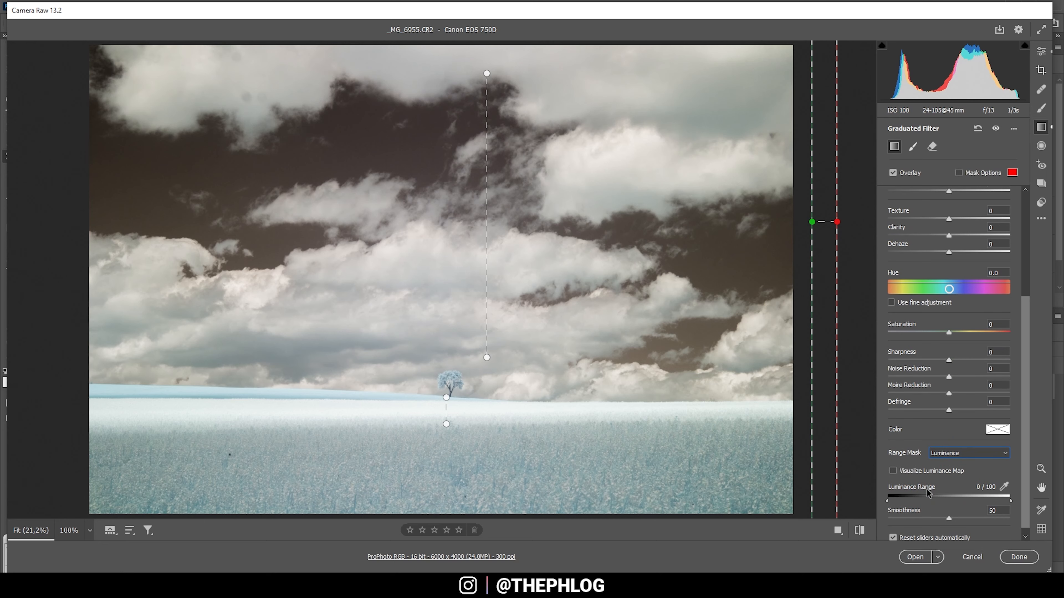
mouse_move(896, 474)
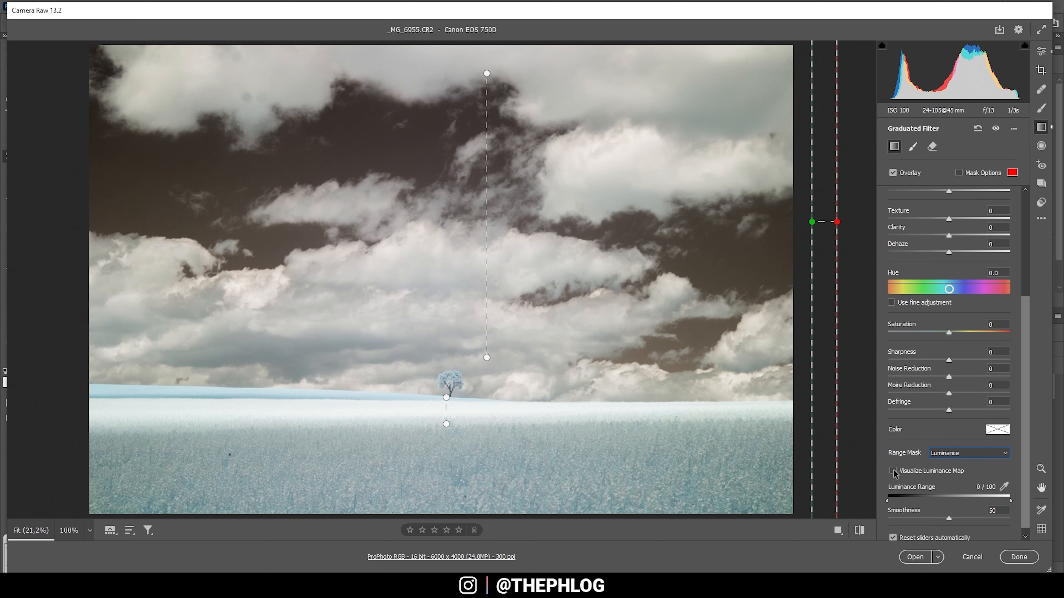
left_click(892, 470)
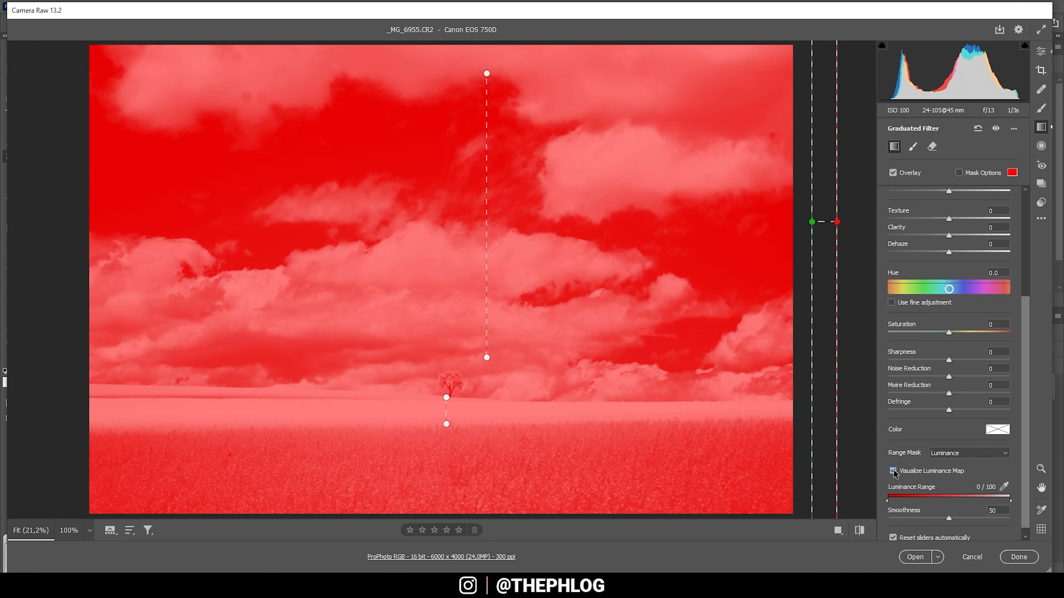
left_click_drag(1010, 500, 1008, 500)
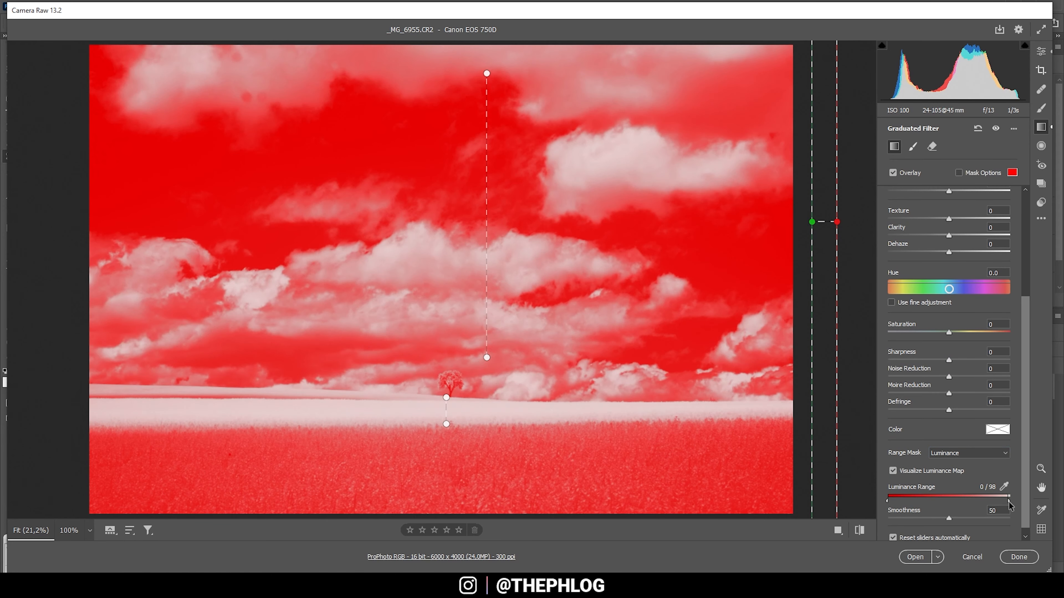
left_click_drag(1009, 504, 948, 504)
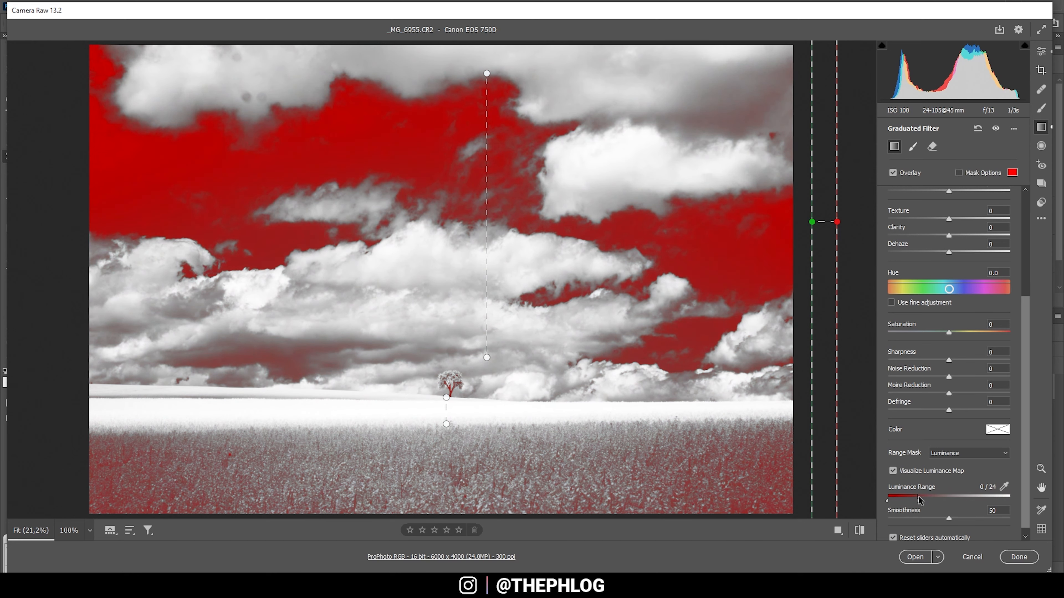
left_click_drag(922, 497, 911, 496)
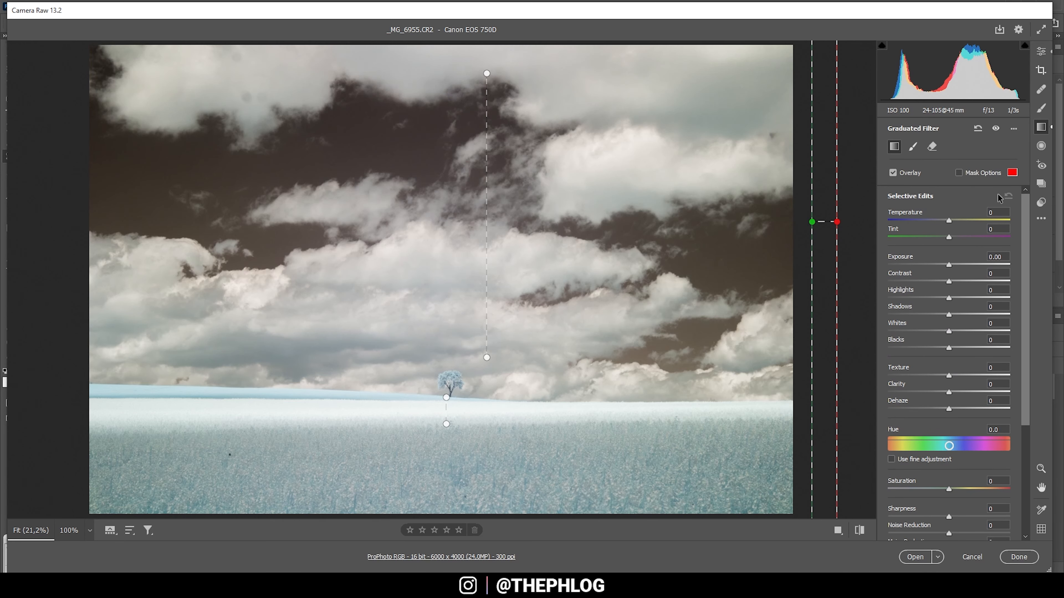
Warm the masked sky gradient's Temperature to about +13
left_click_drag(949, 221, 953, 221)
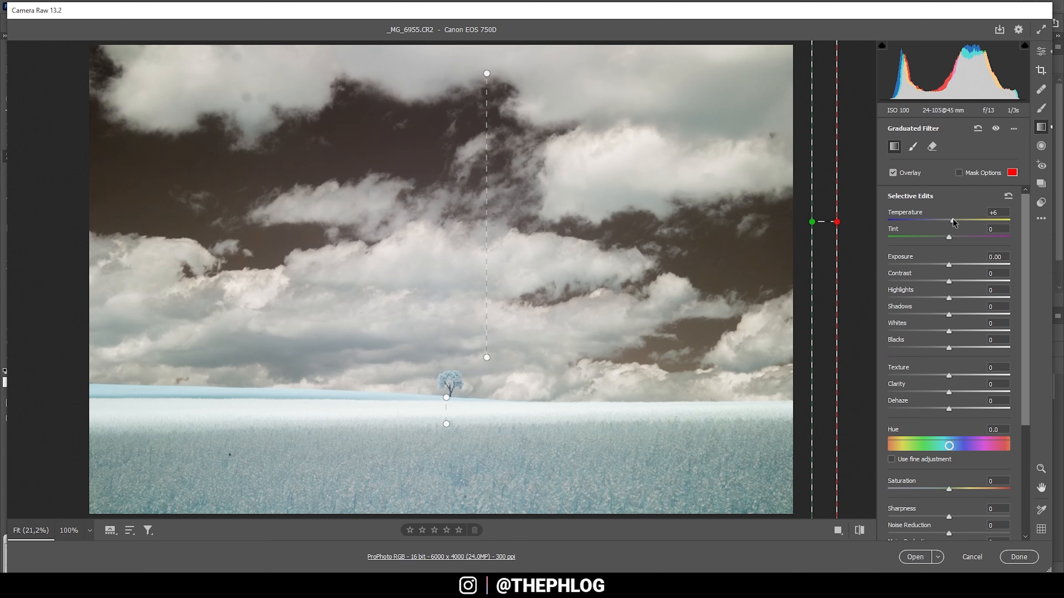
left_click_drag(953, 222, 959, 222)
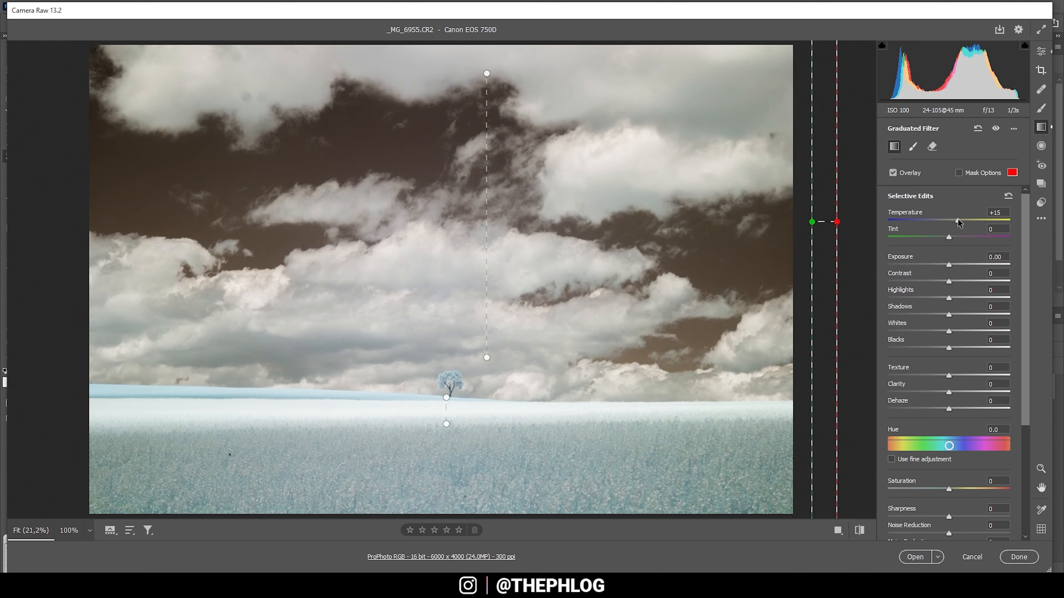
left_click_drag(957, 221, 959, 221)
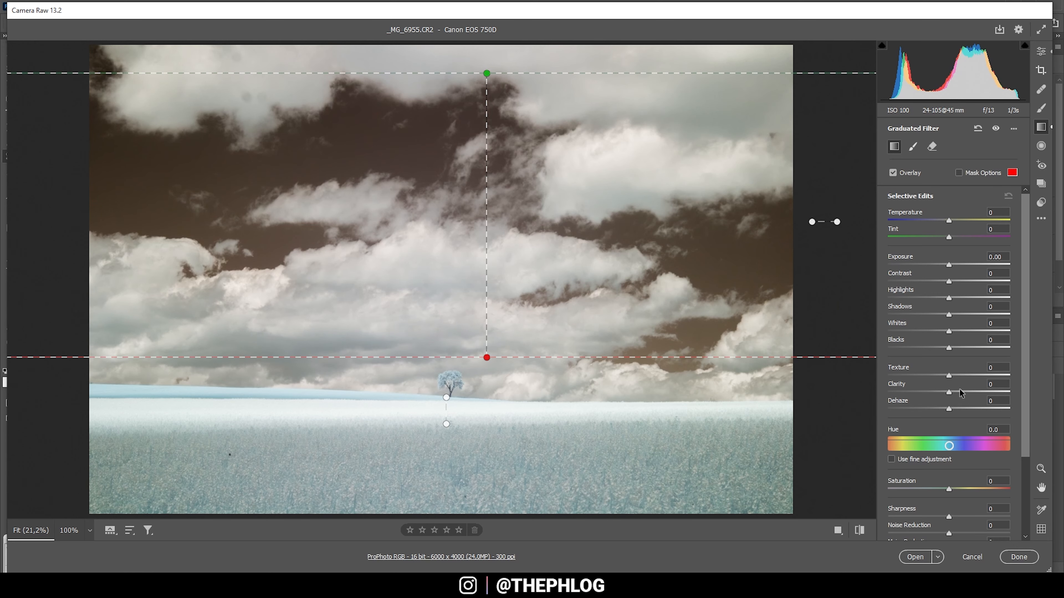
Raise Clarity on the sky gradient to about +17 to define the clouds
left_click_drag(948, 392, 960, 392)
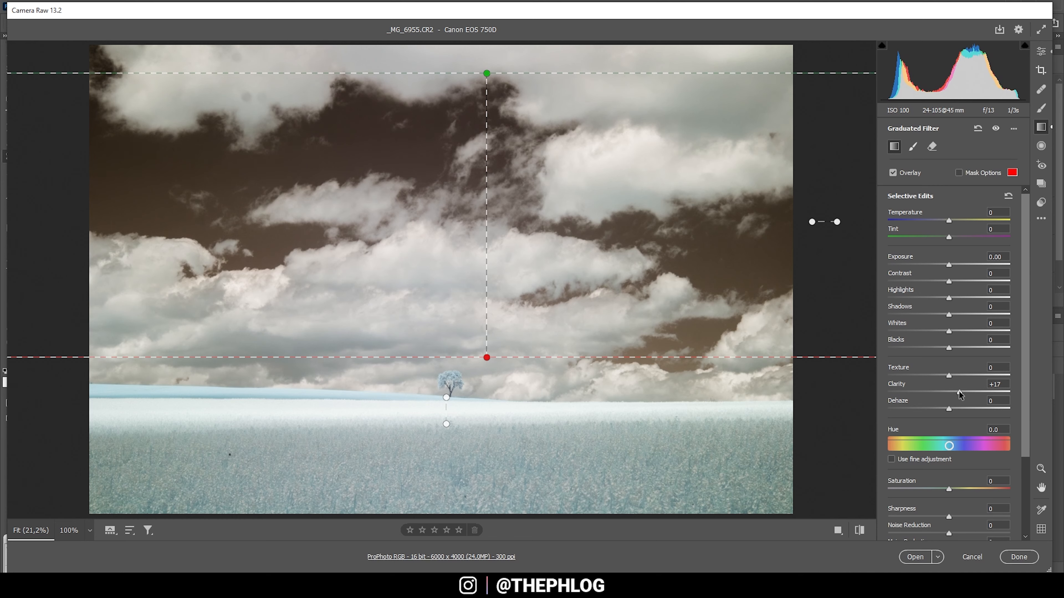
left_click_drag(949, 392, 971, 392)
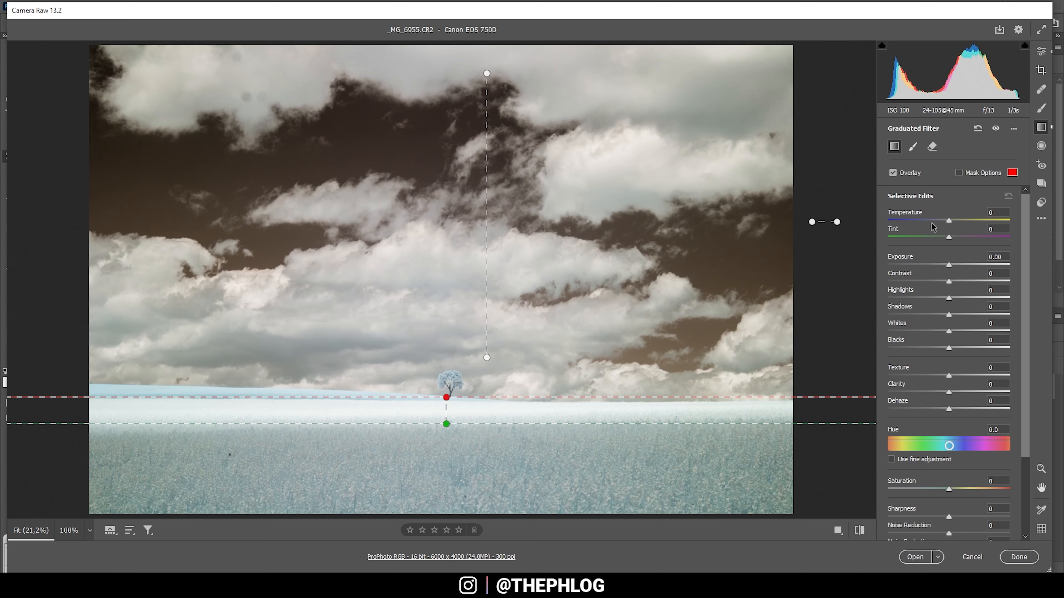
Cool the horizon gradient's Temperature to about -7
left_click_drag(949, 221, 943, 221)
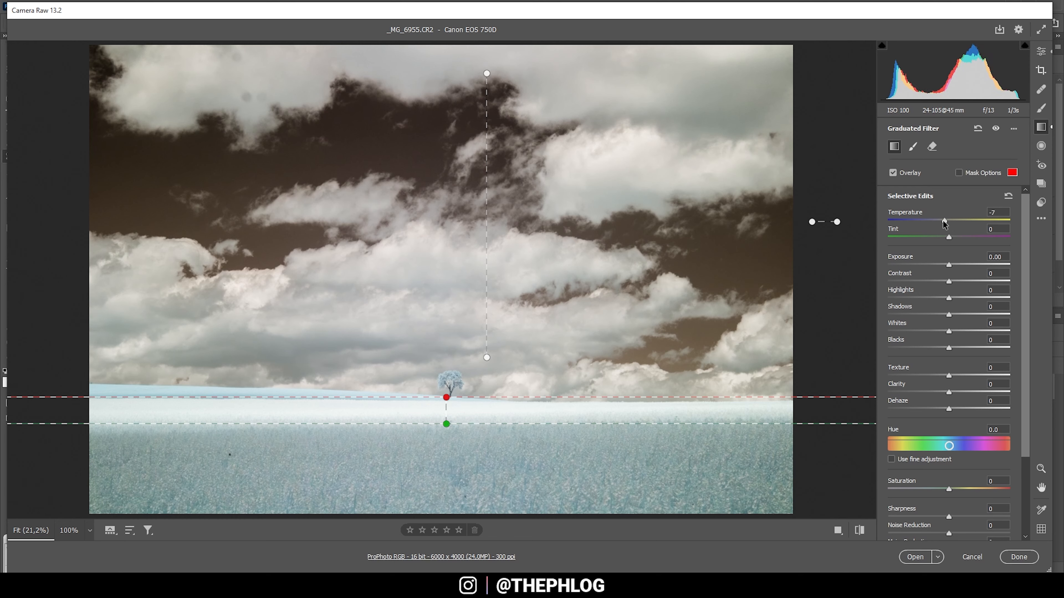
left_click_drag(943, 221, 937, 221)
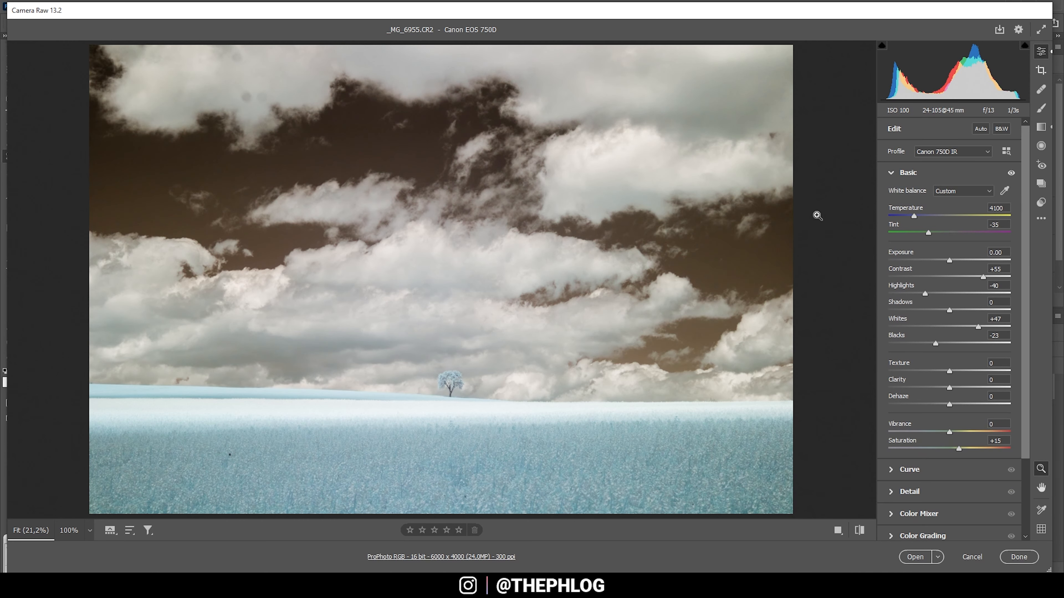
Shift the aqua hue toward blue, reaching about +29 in the Color Mixer
scroll("down", 3)
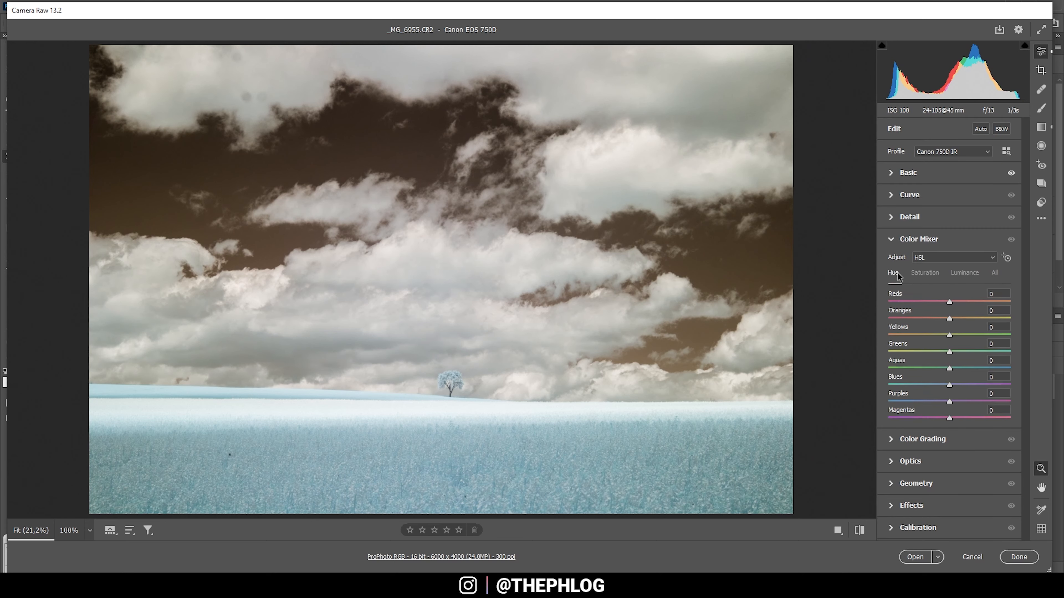
mouse_move(917, 338)
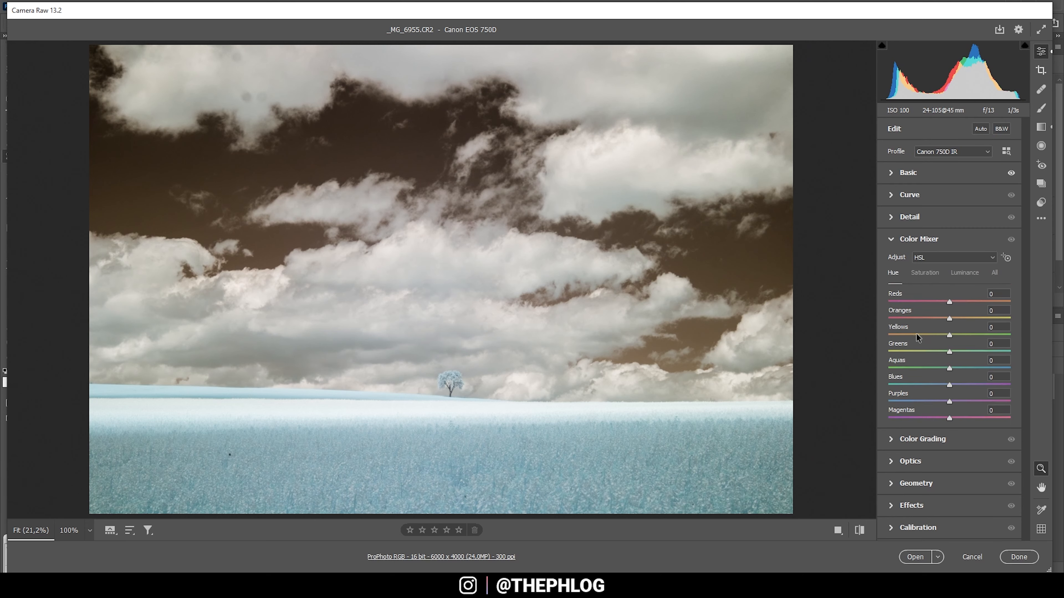
mouse_move(950, 373)
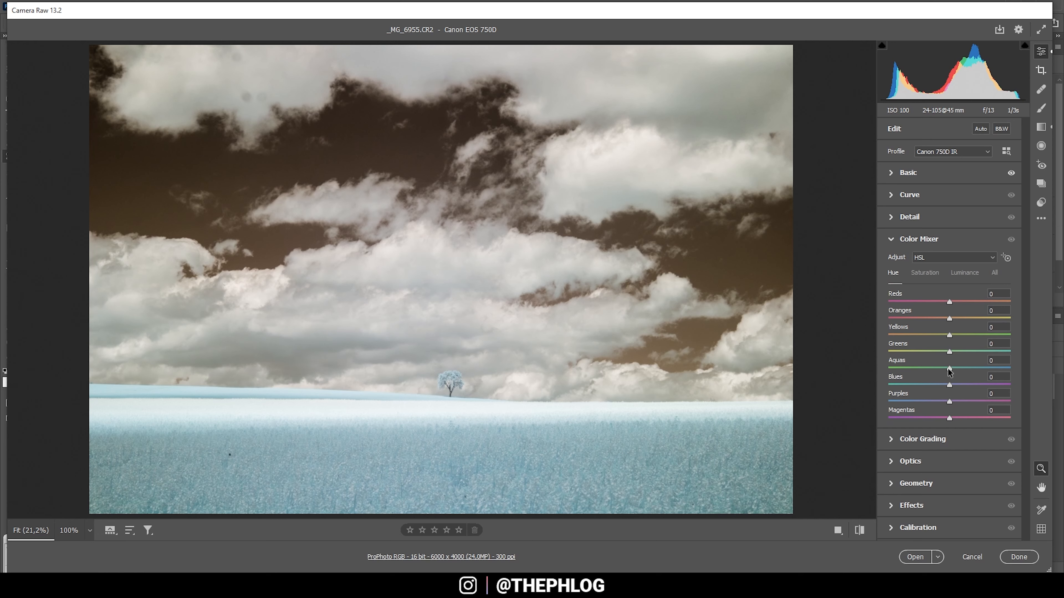
left_click_drag(949, 369, 958, 368)
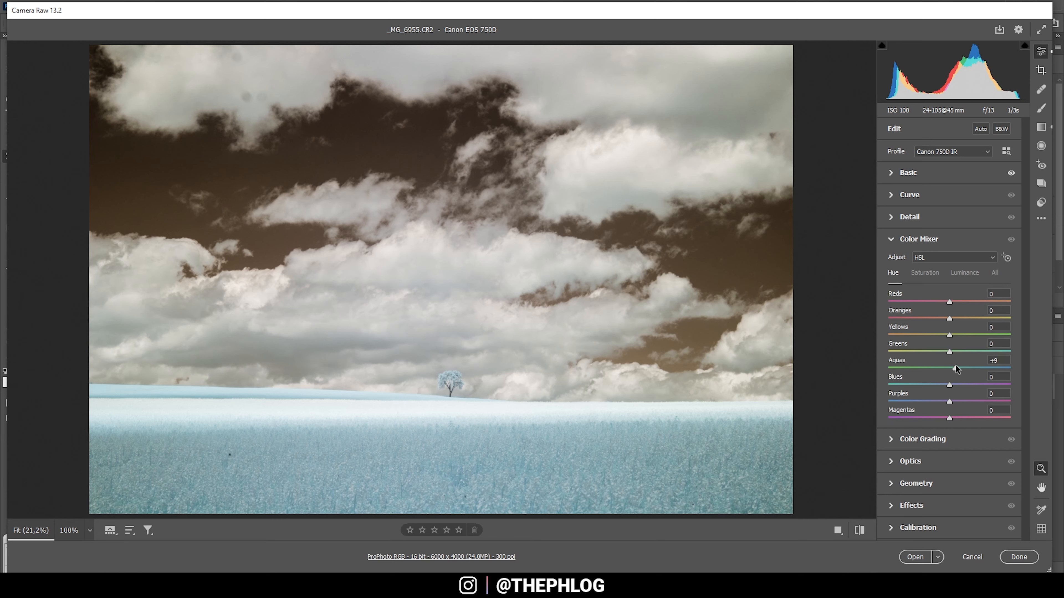
left_click_drag(949, 369, 958, 368)
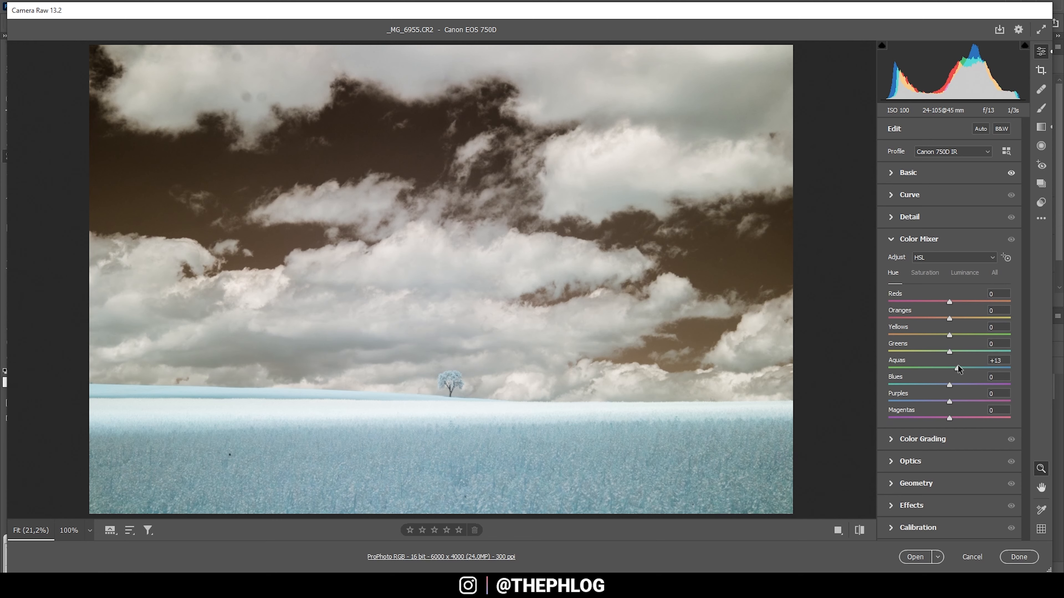
left_click_drag(948, 369, 967, 369)
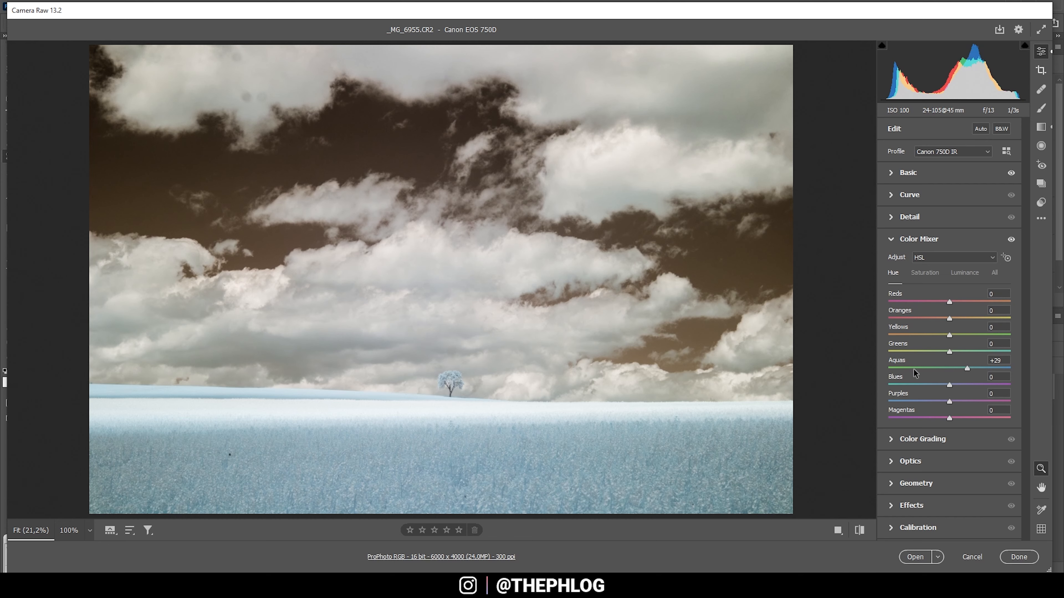
Raise sharpening Masking to 50 in Detail and send the photo to Photoshop
left_click(909, 216)
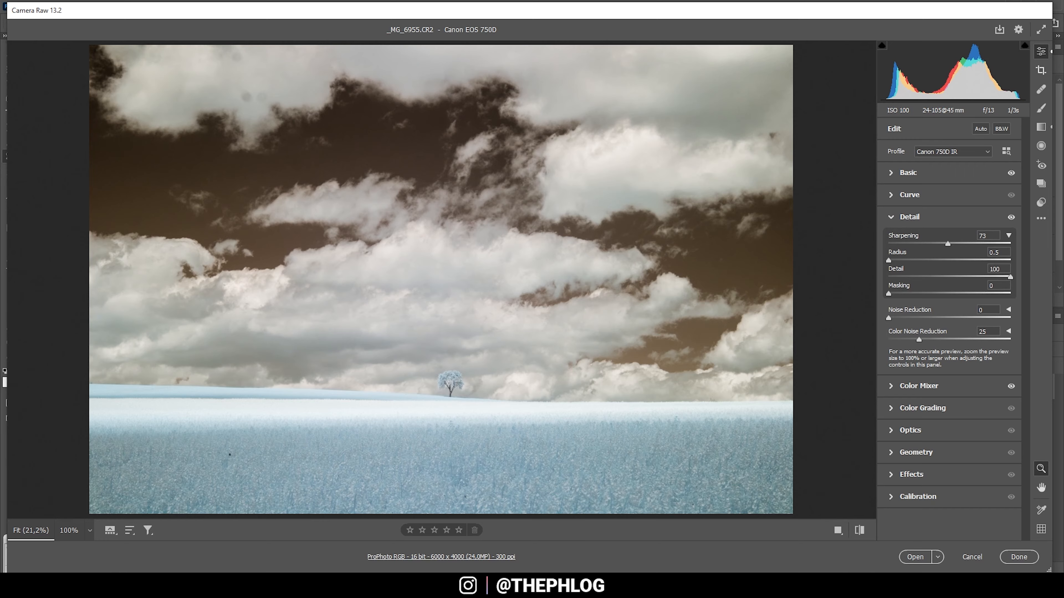
left_click_drag(889, 295, 950, 294)
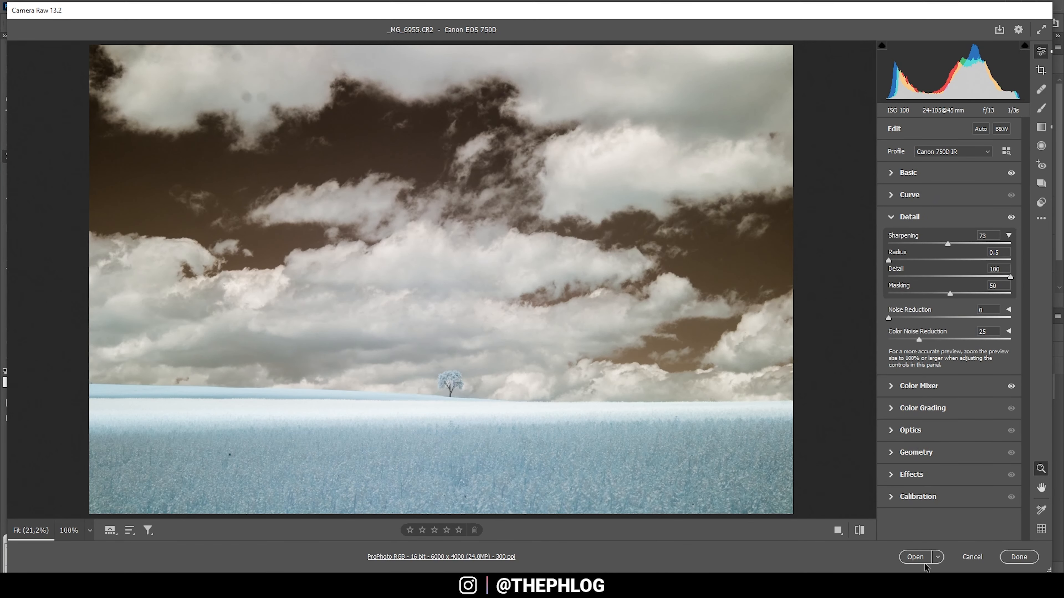
left_click(914, 557)
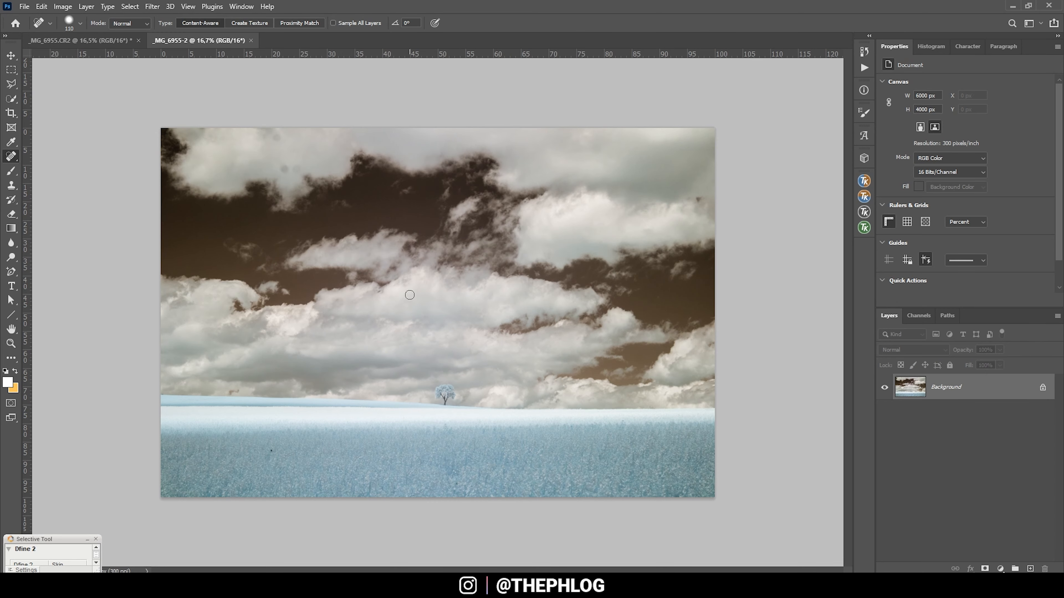
mouse_move(810, 373)
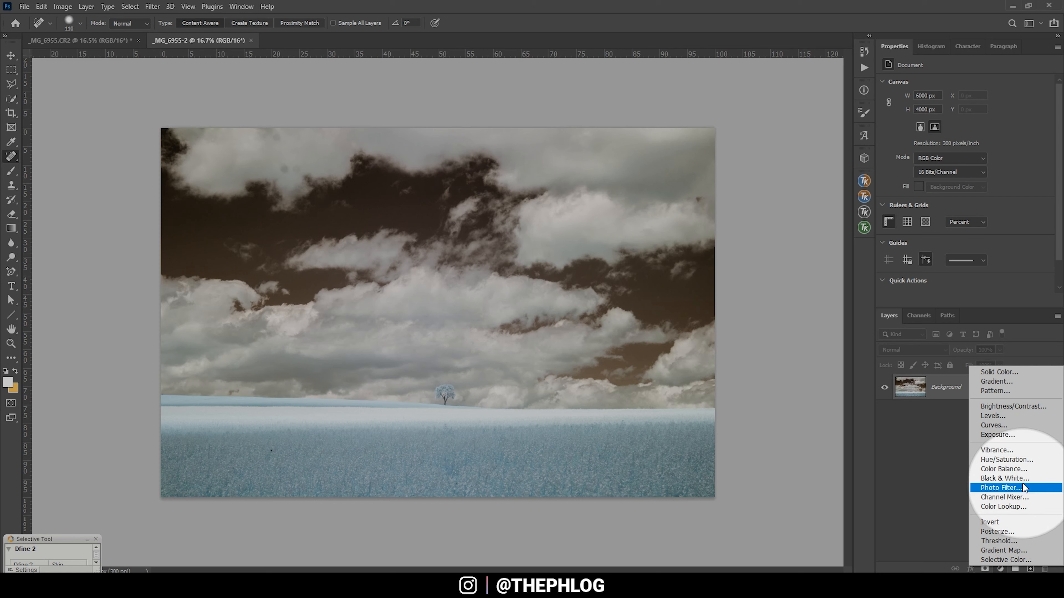
Add a Channel Mixer layer: Red output Red 0/Blue +100, Blue output Red +100/Blue 0
left_click(1004, 498)
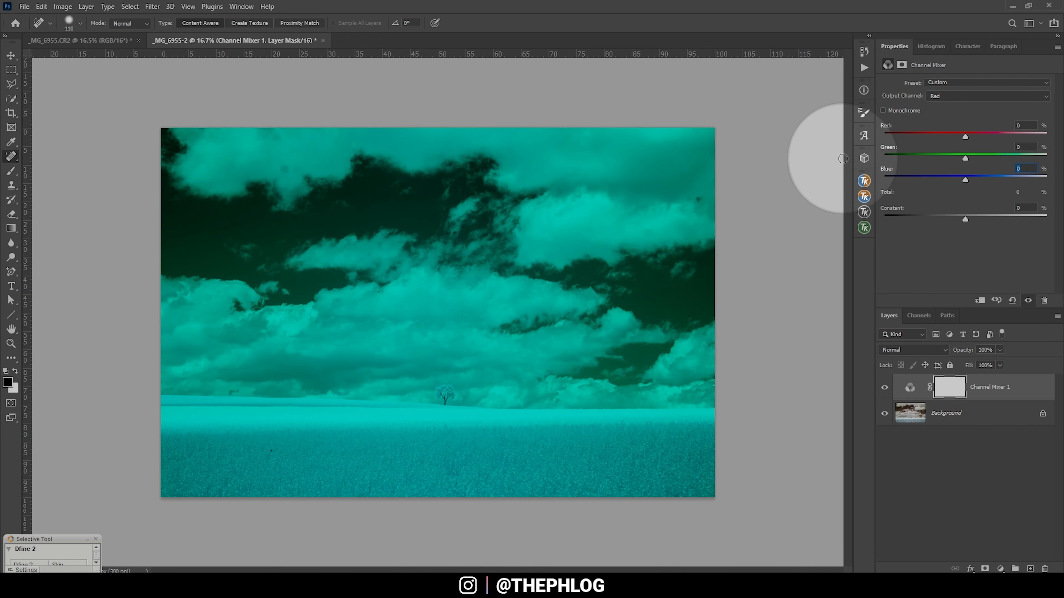
left_click_drag(965, 180, 1006, 179)
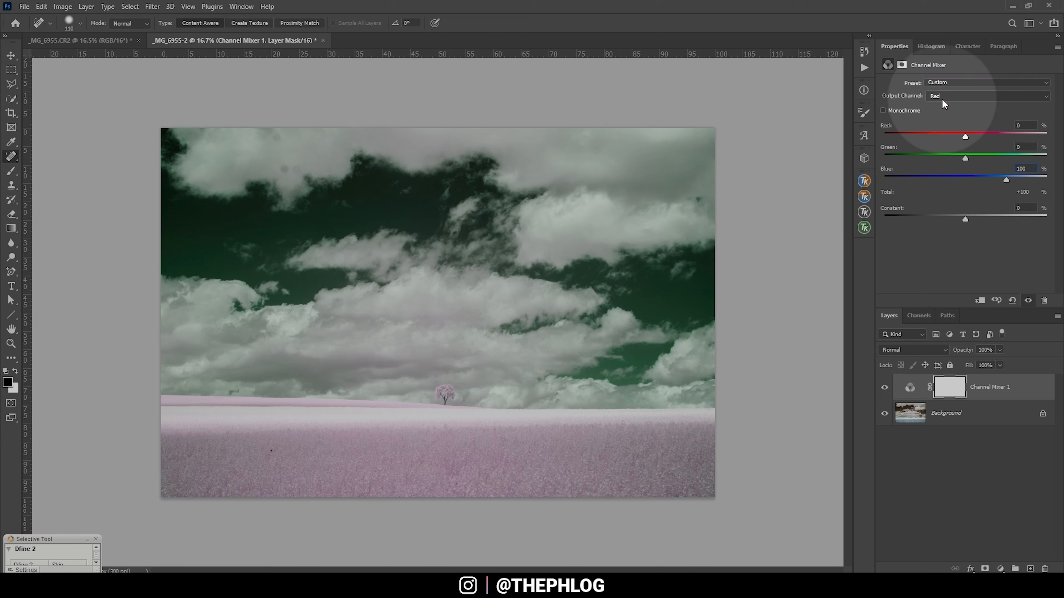
left_click(988, 96)
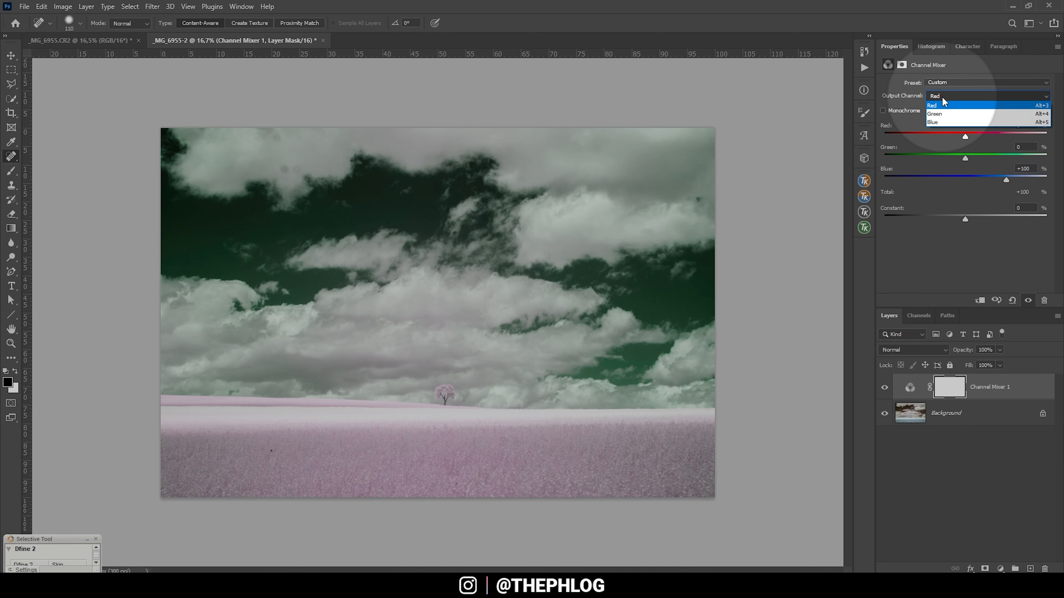
left_click(932, 121)
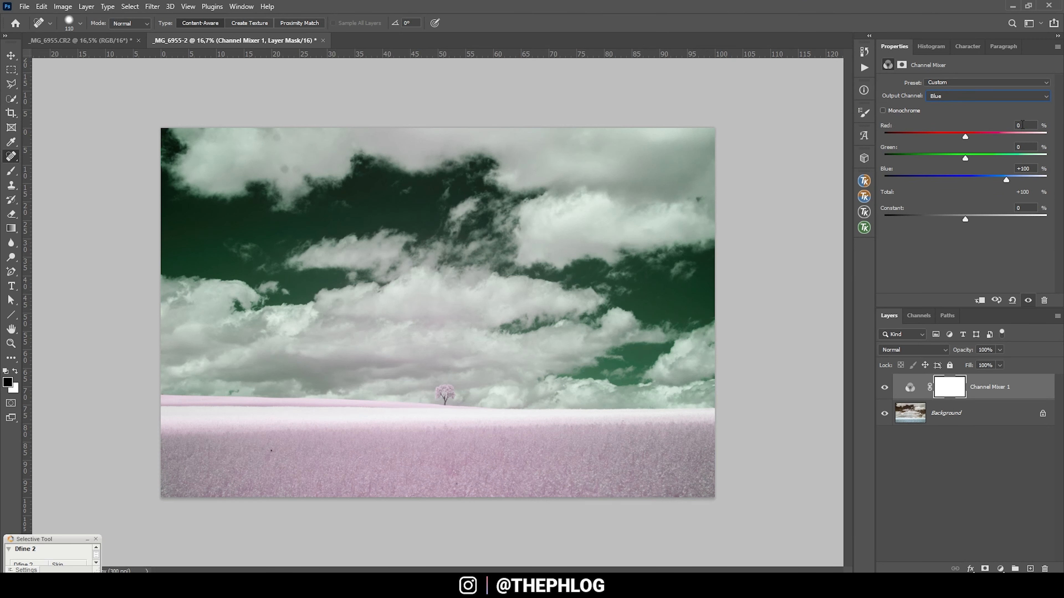
left_click(1026, 125)
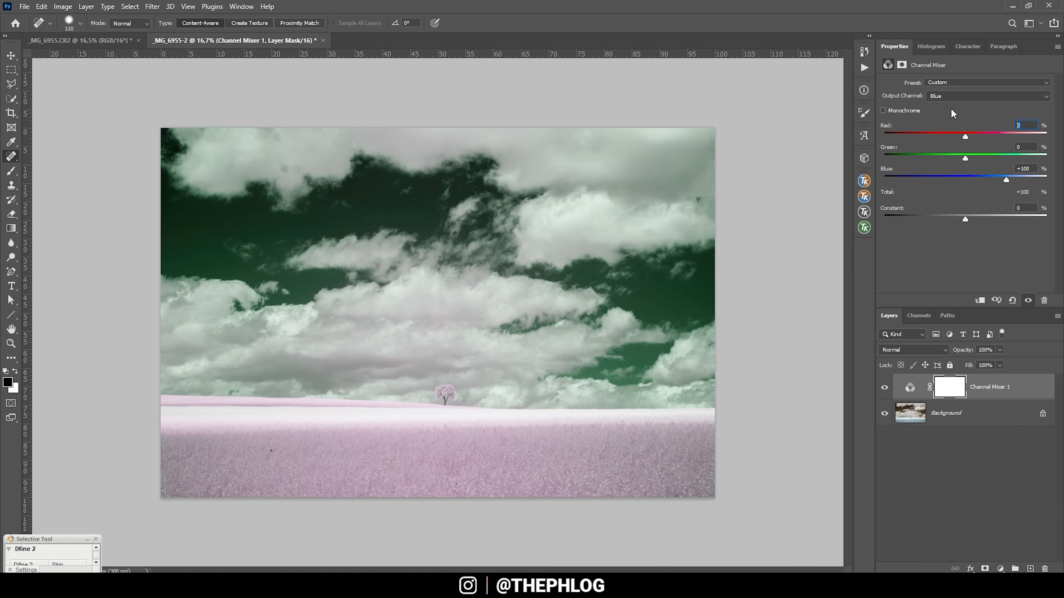
left_click_drag(965, 136, 1006, 136)
type("0")
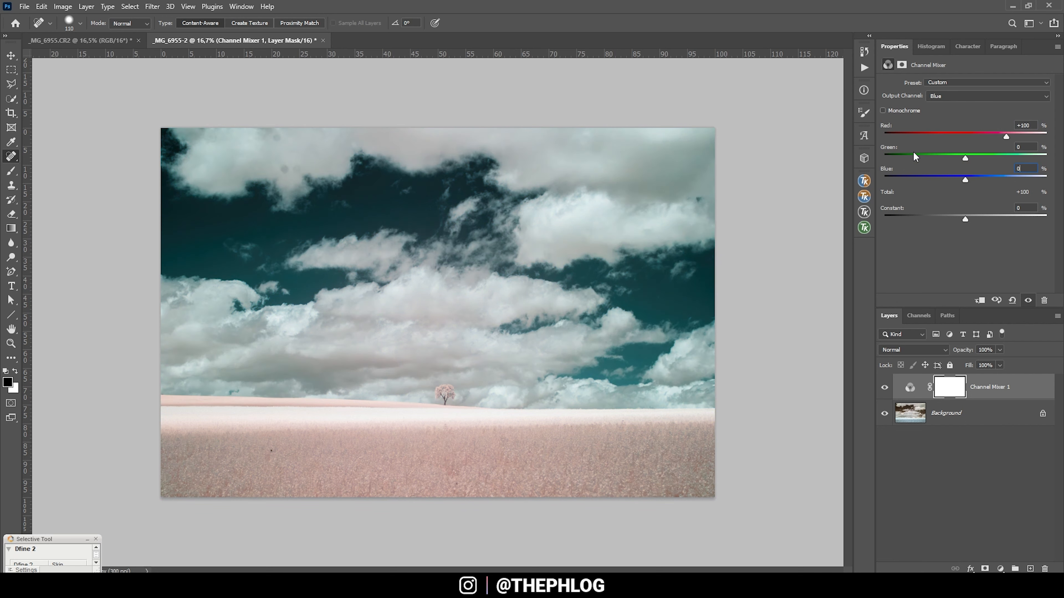
mouse_move(853, 154)
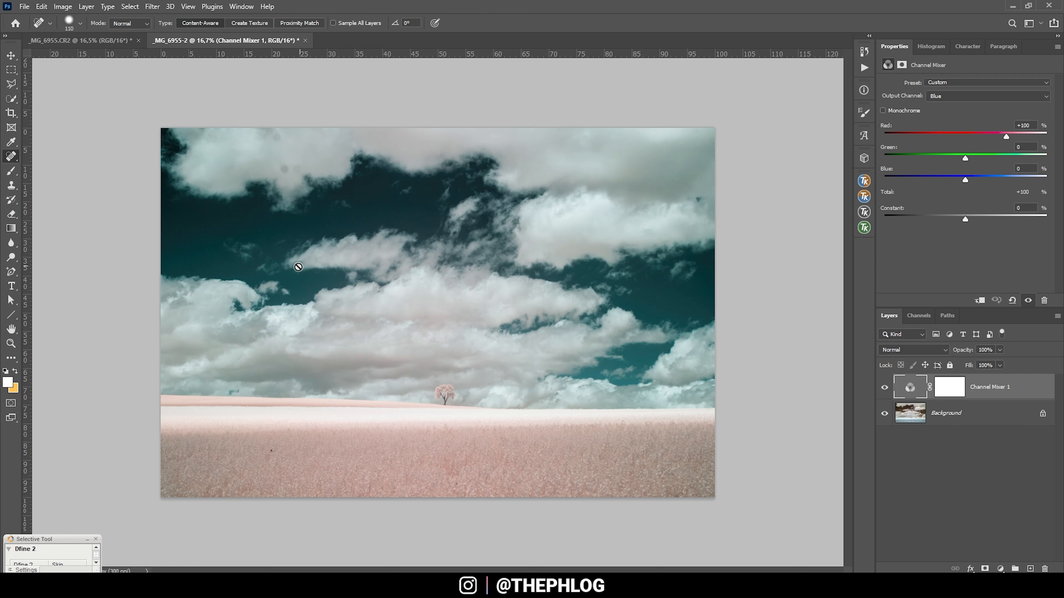
mouse_move(642, 309)
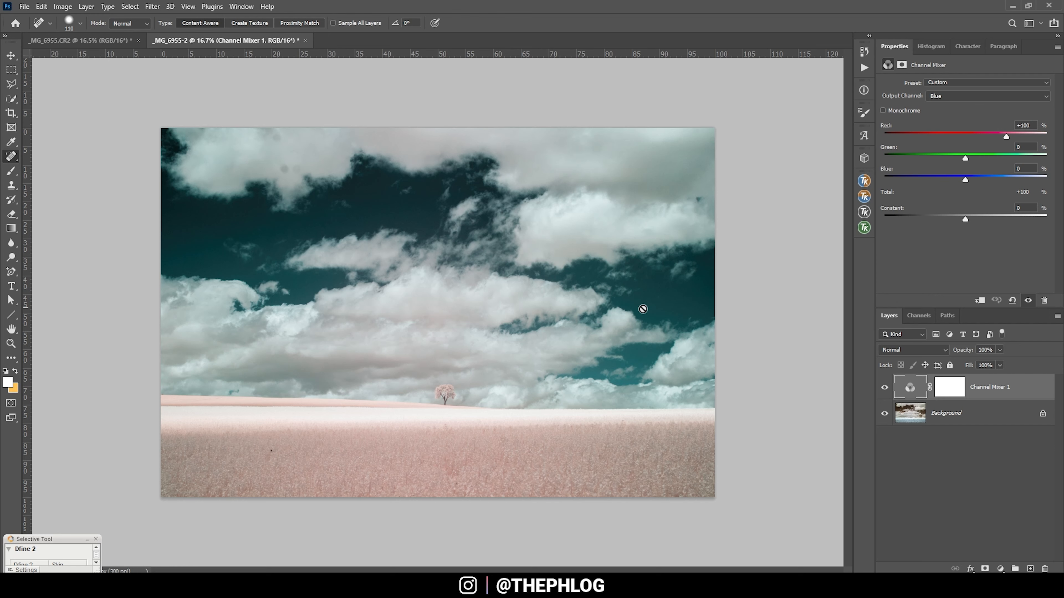
mouse_move(985, 537)
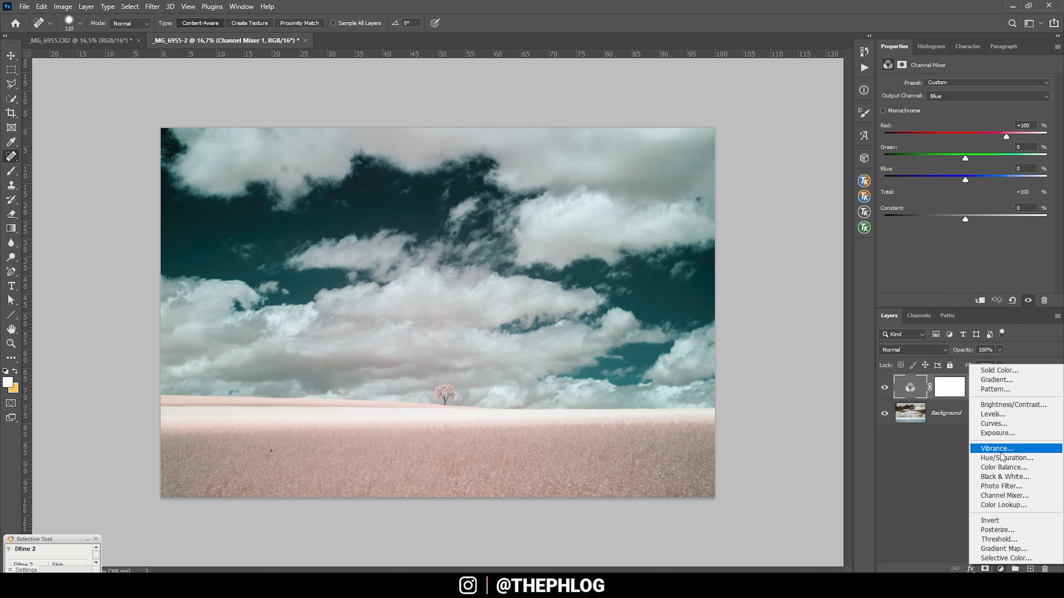
Add a Hue/Saturation layer and shift the Cyans hue to +22 toward blue
left_click(1007, 457)
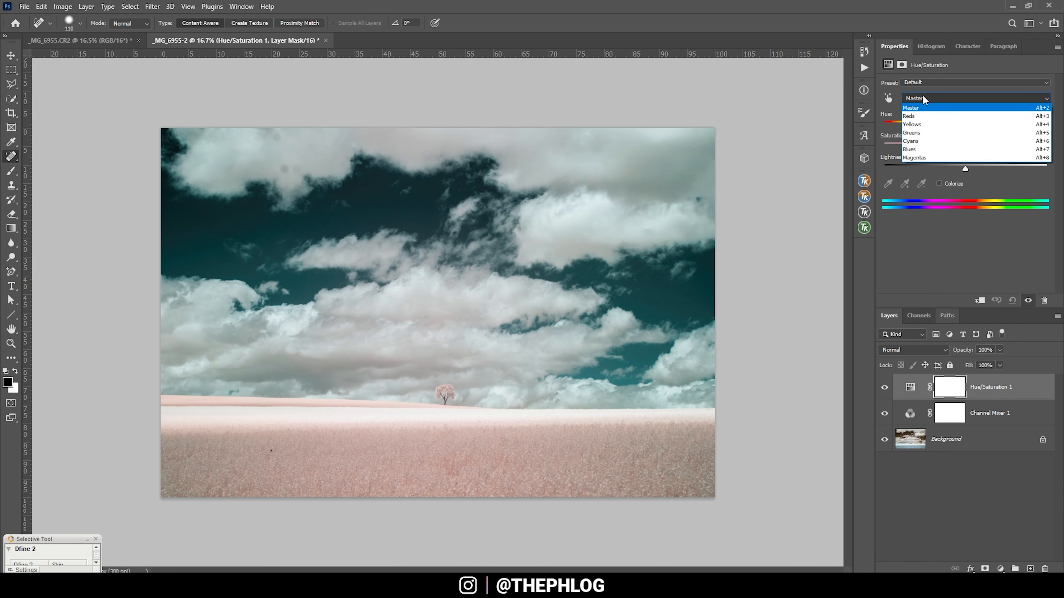
mouse_move(911, 133)
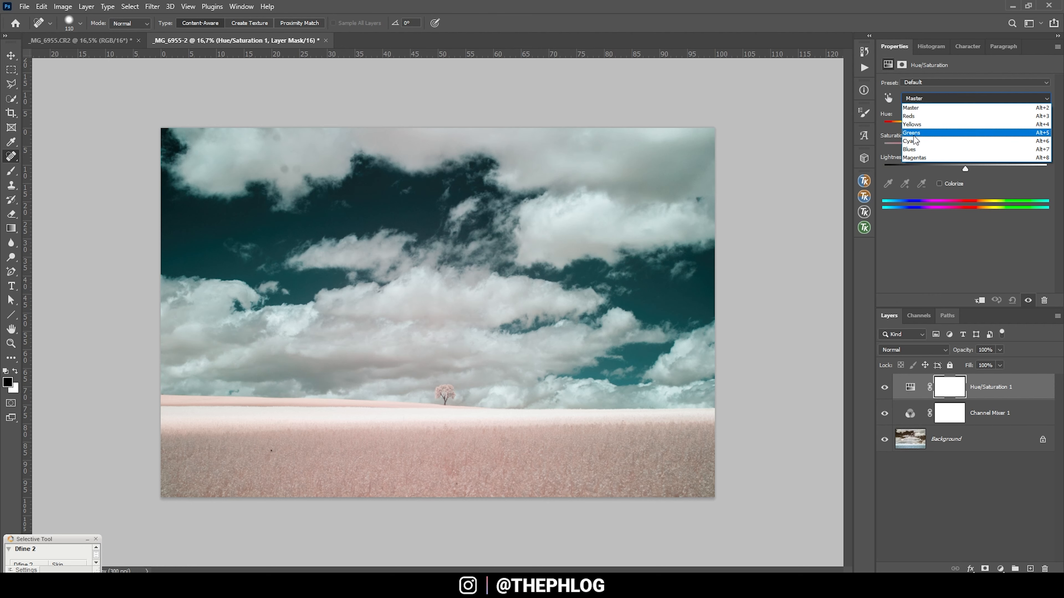
left_click(913, 140)
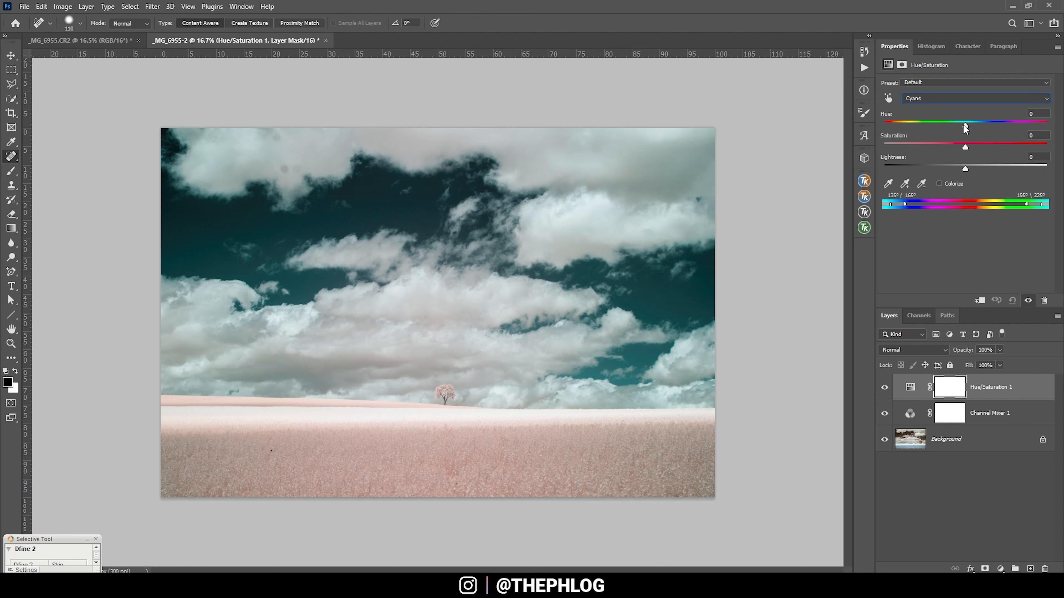
left_click_drag(966, 125, 971, 125)
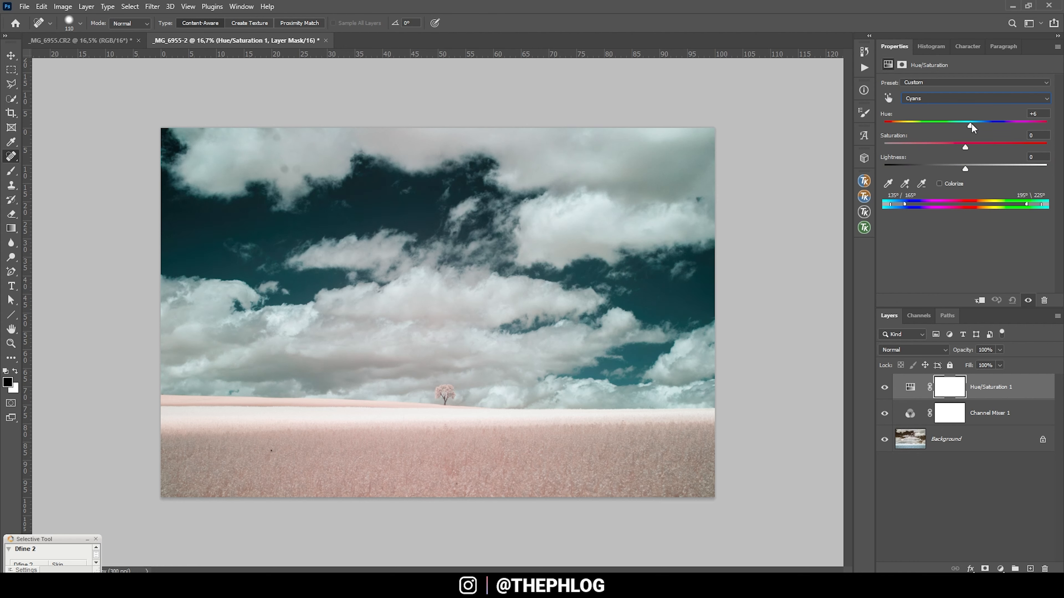
left_click_drag(971, 122, 980, 121)
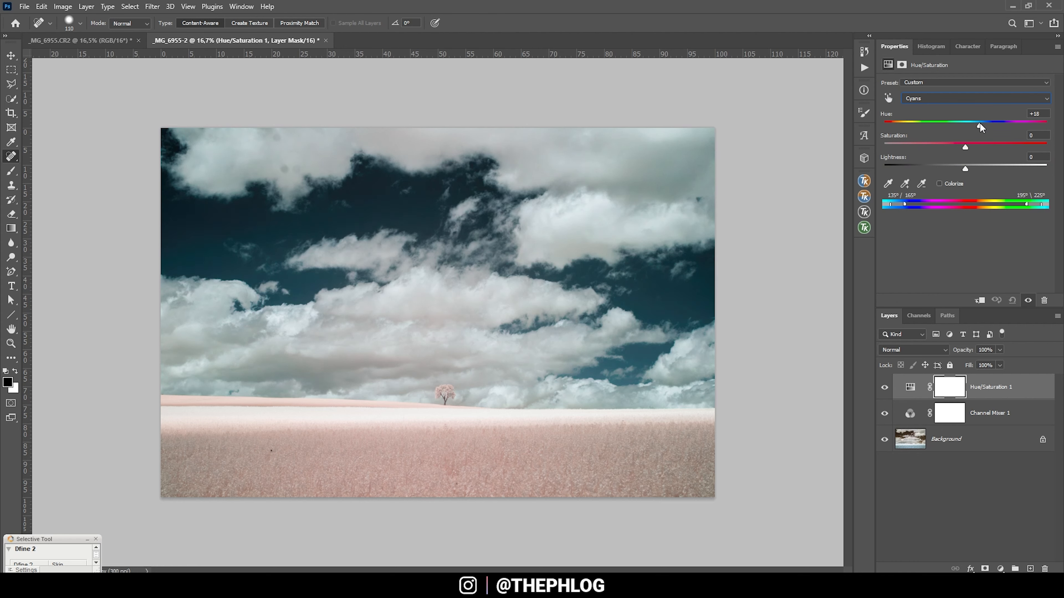
left_click_drag(976, 122, 982, 121)
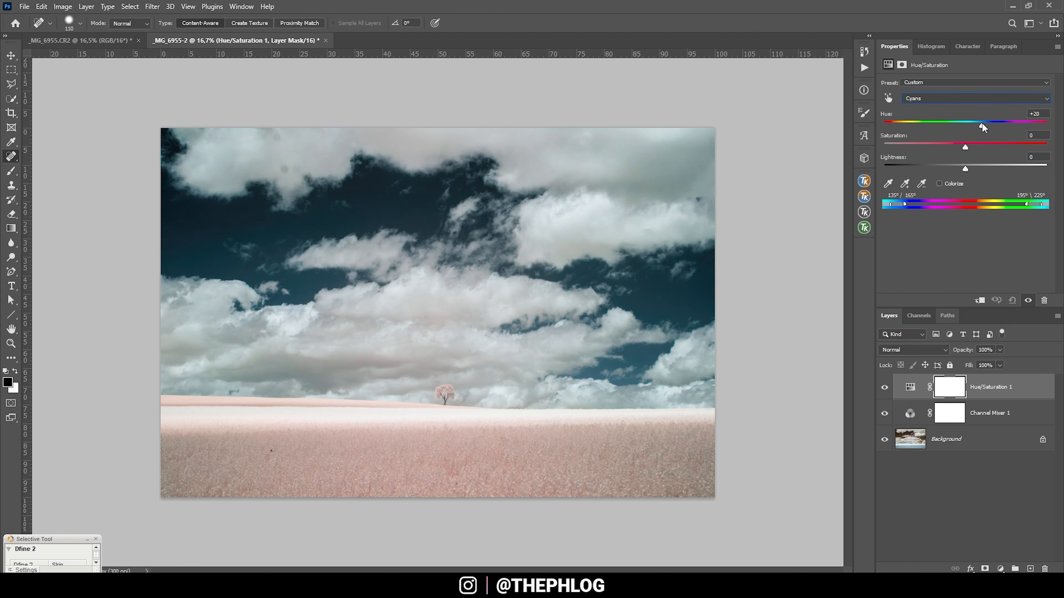
left_click_drag(979, 124, 983, 124)
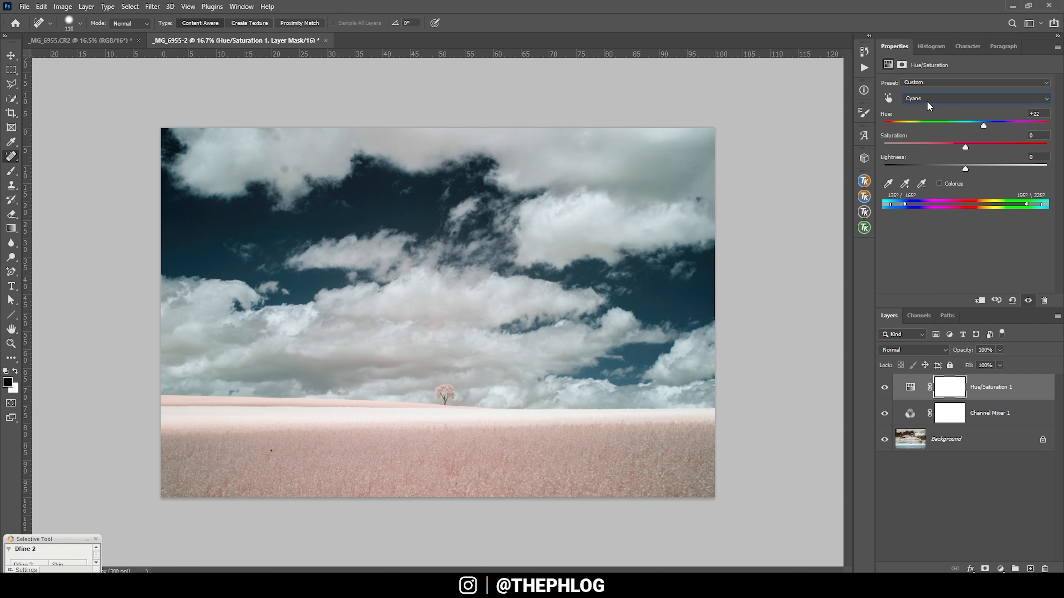
Boost the Reds saturation to +44 to enrich the pink field
left_click(973, 98)
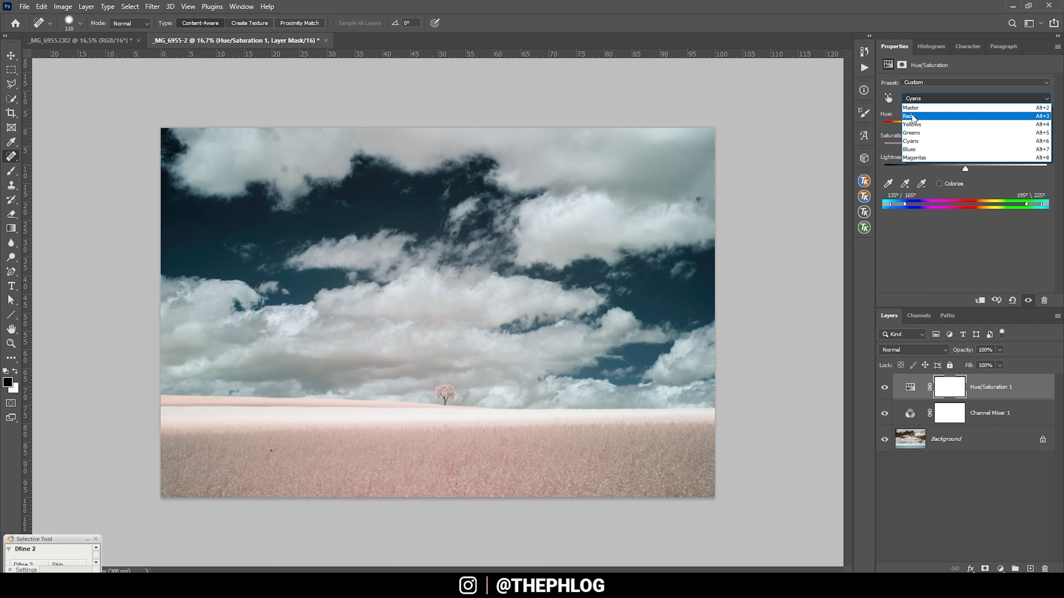
left_click(913, 115)
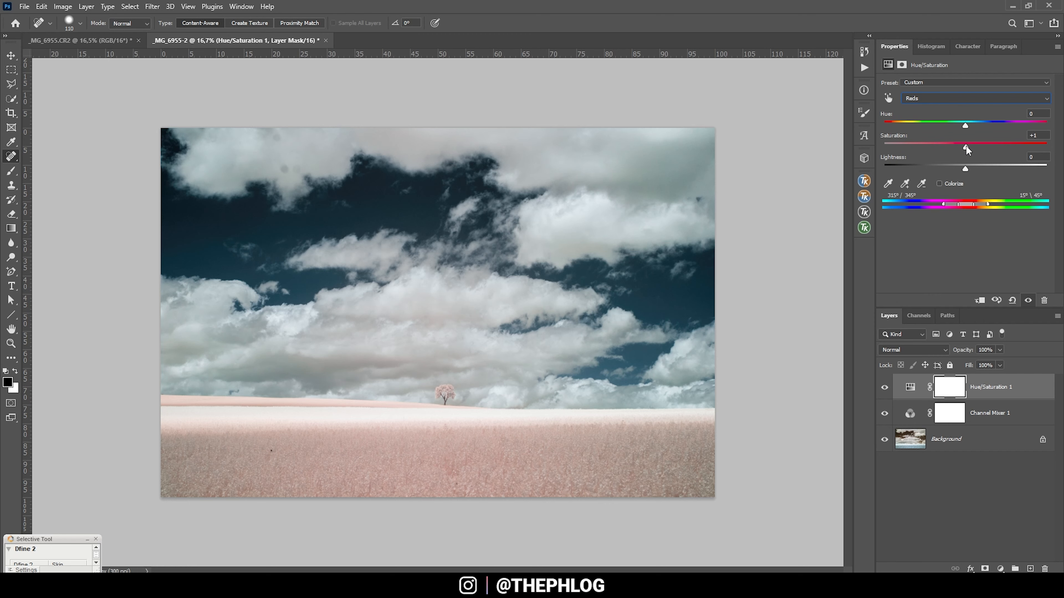
left_click_drag(965, 143, 1001, 143)
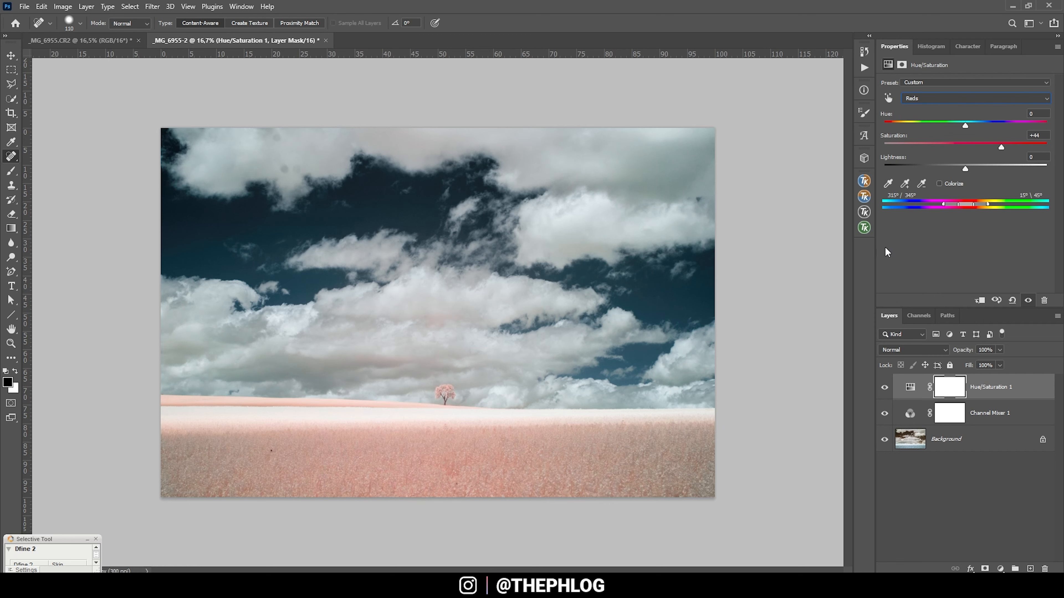
mouse_move(801, 332)
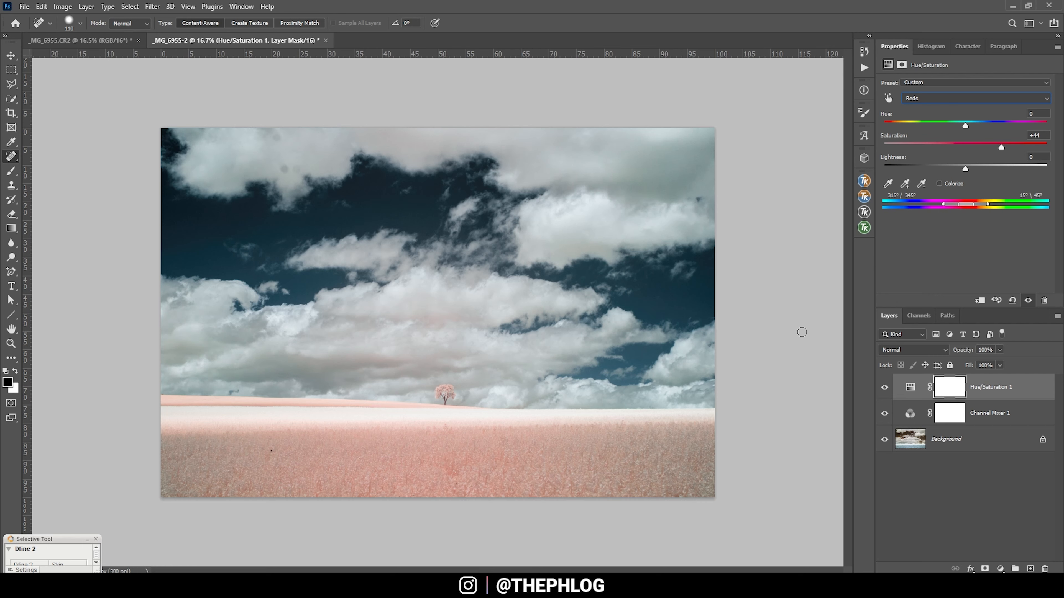
mouse_move(382, 197)
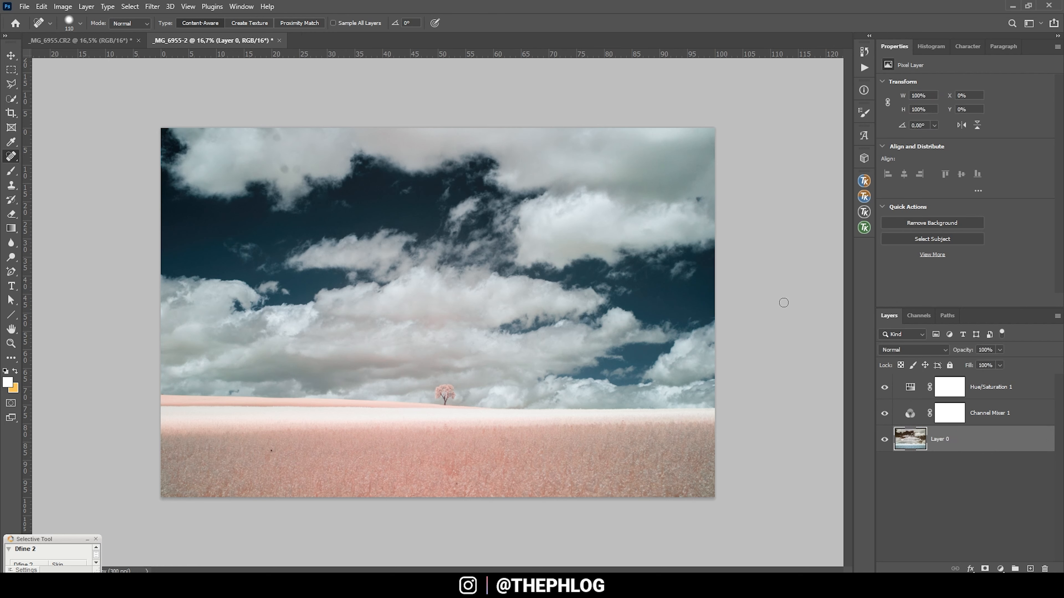
mouse_move(593, 414)
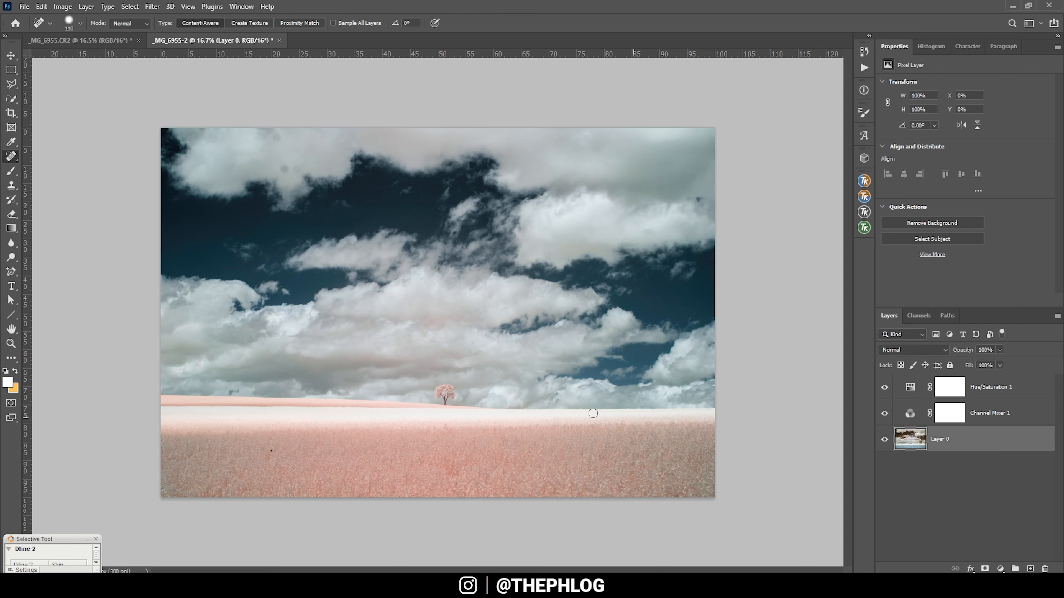